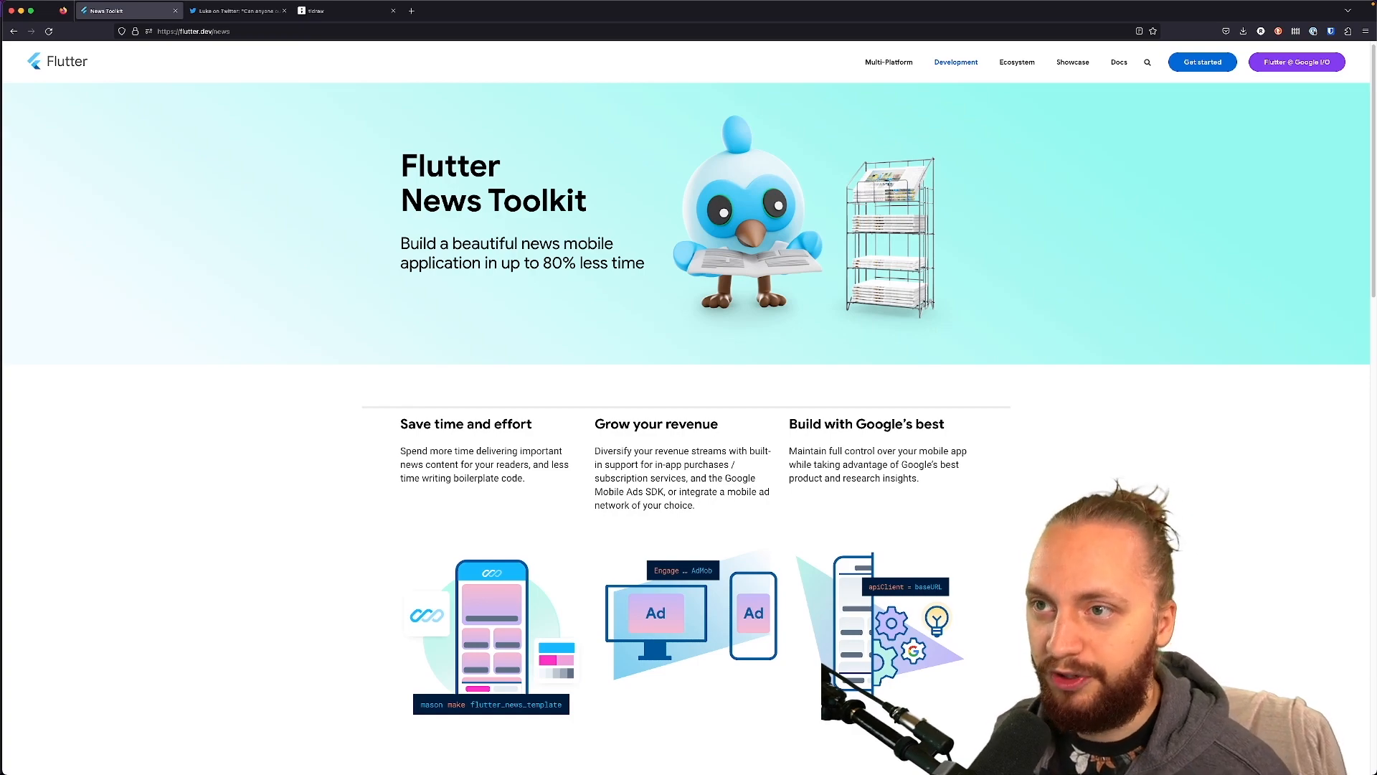
Step: Change the shell directory into the flutter_news_example folder
{"action": "scroll", "scroll_direction": "down", "scroll_amount": 3}
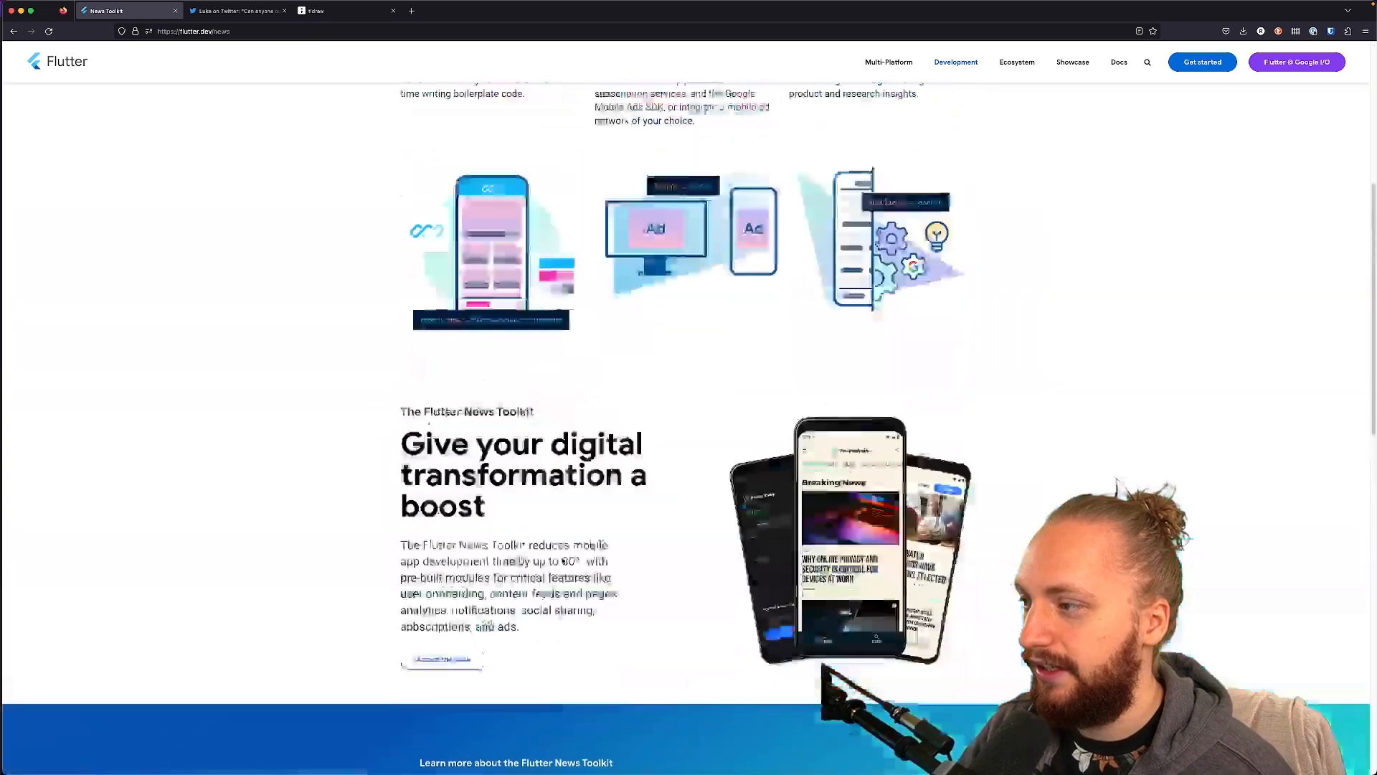
{"action": "scroll", "scroll_direction": "up", "scroll_amount": 3}
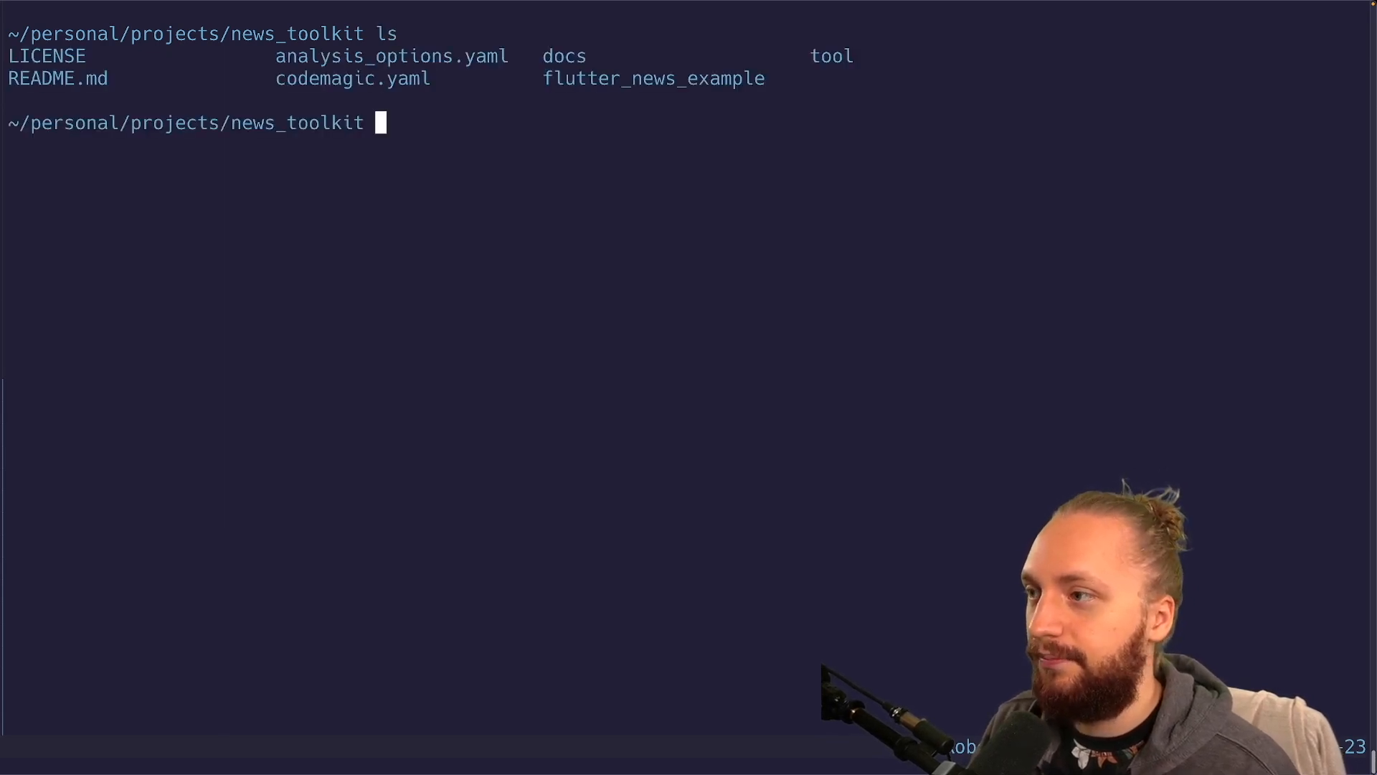
{"action": "type", "text": "c"}
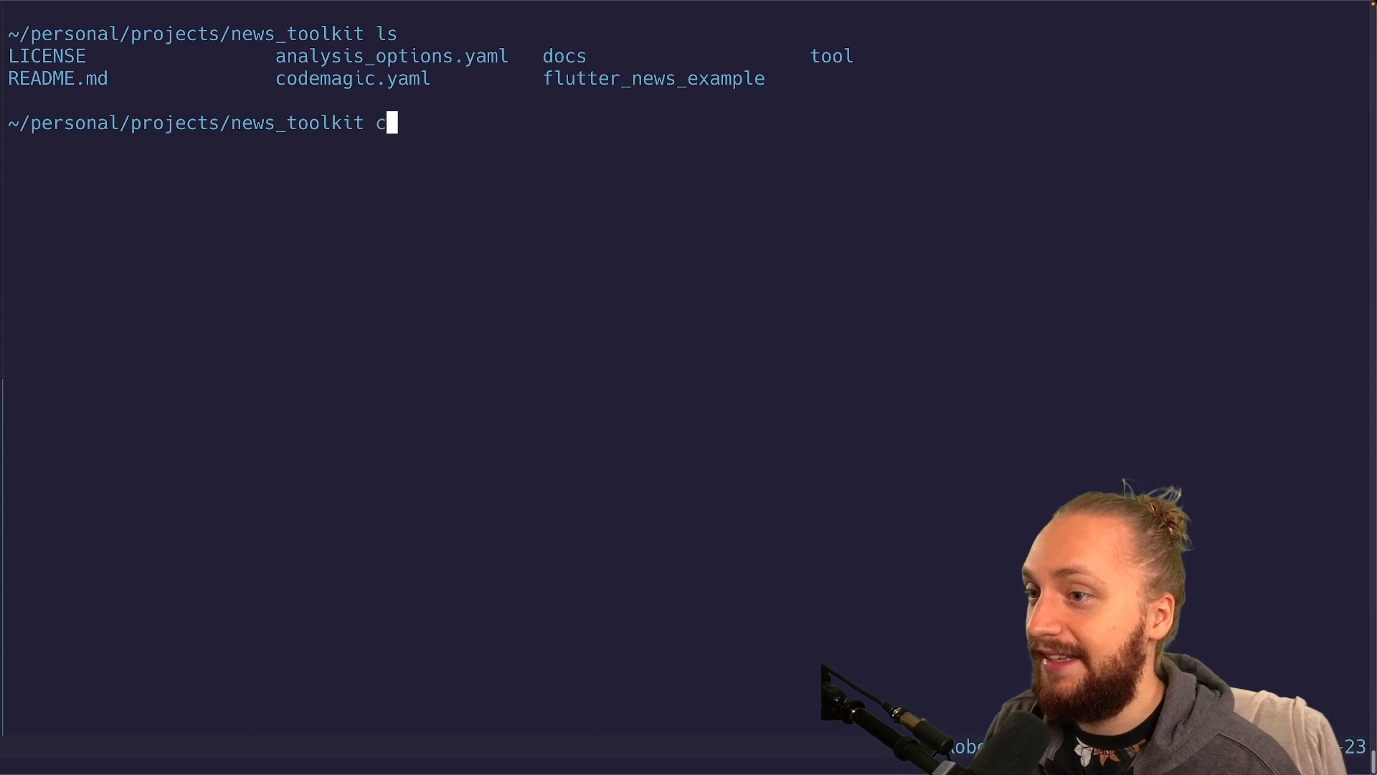
{"action": "type", "text": "d f"}
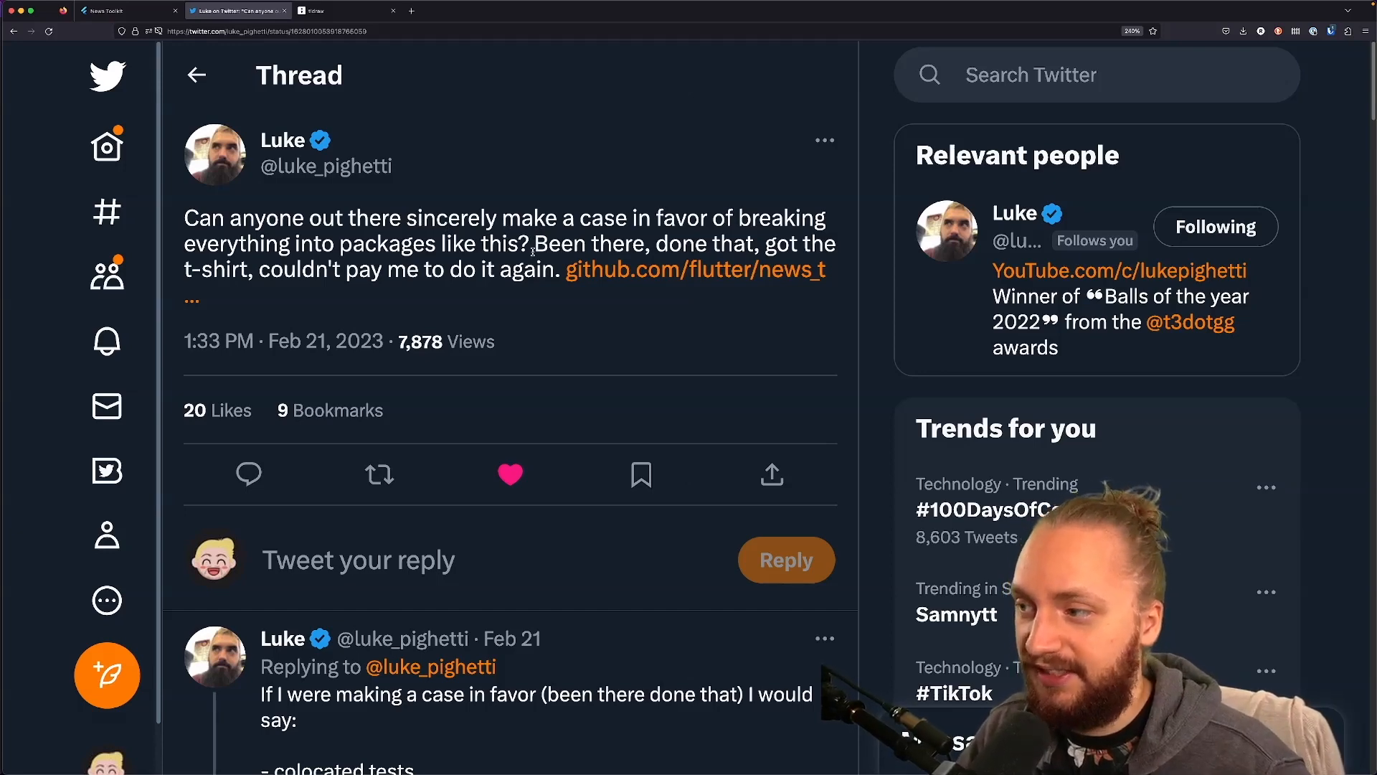
{"action": "scroll", "scroll_direction": "down", "scroll_amount": 3}
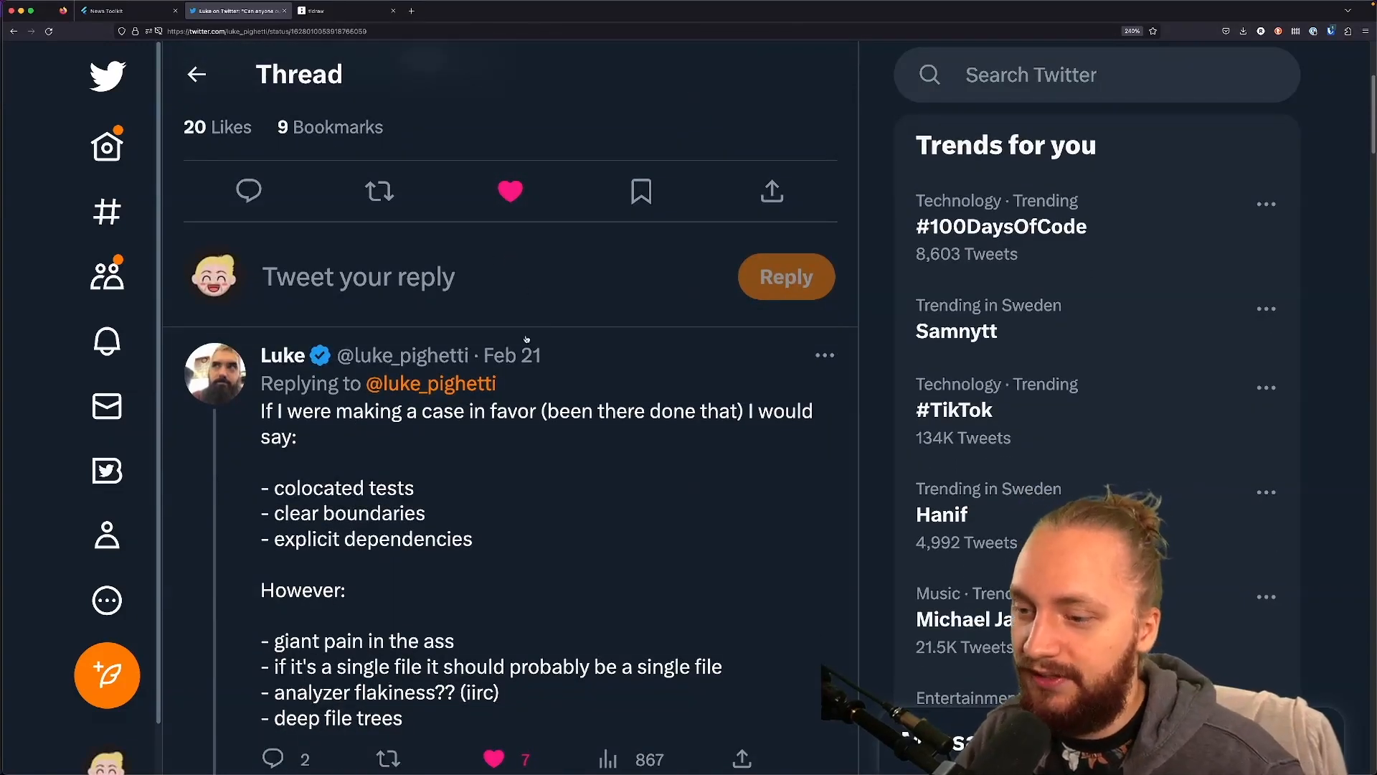
{"action": "scroll", "scroll_direction": "down", "scroll_amount": 3}
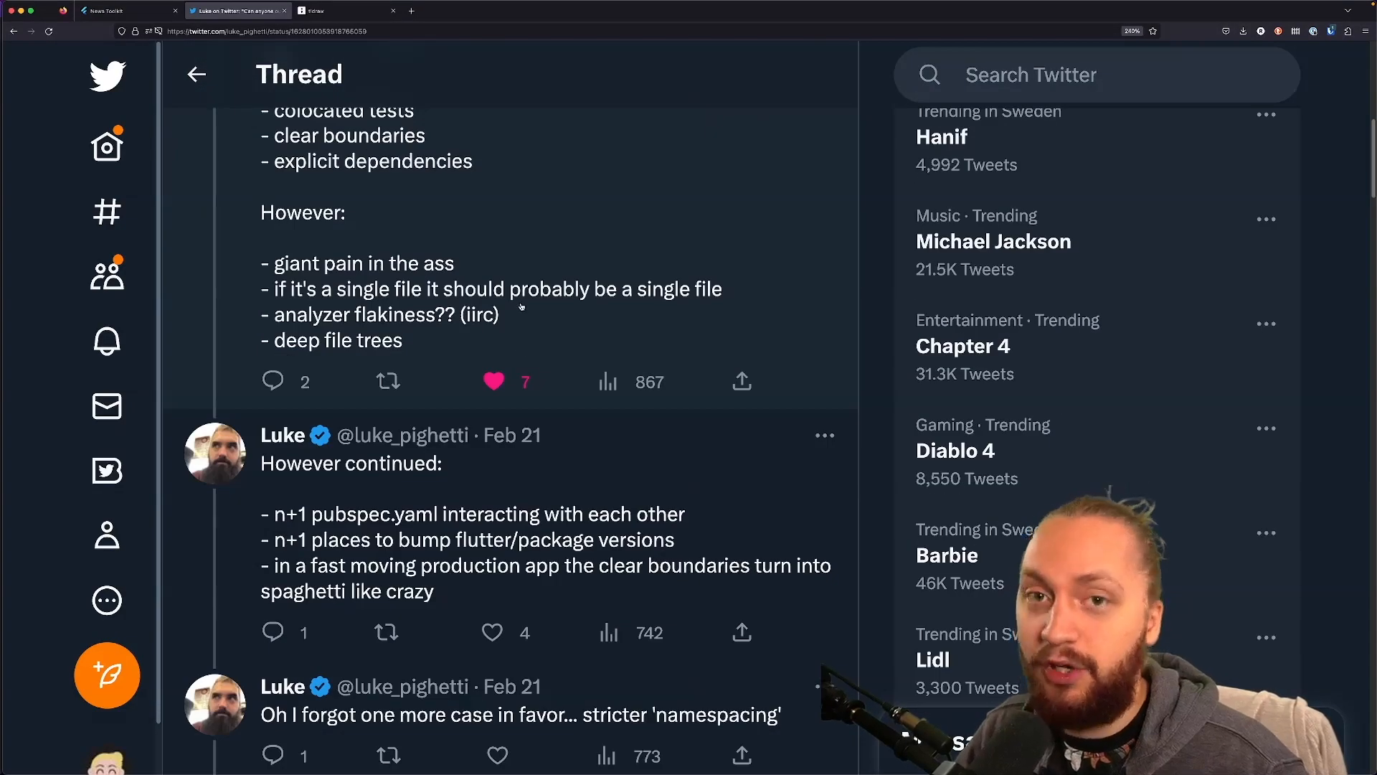
{"action": "scroll", "scroll_direction": "up", "scroll_amount": 3}
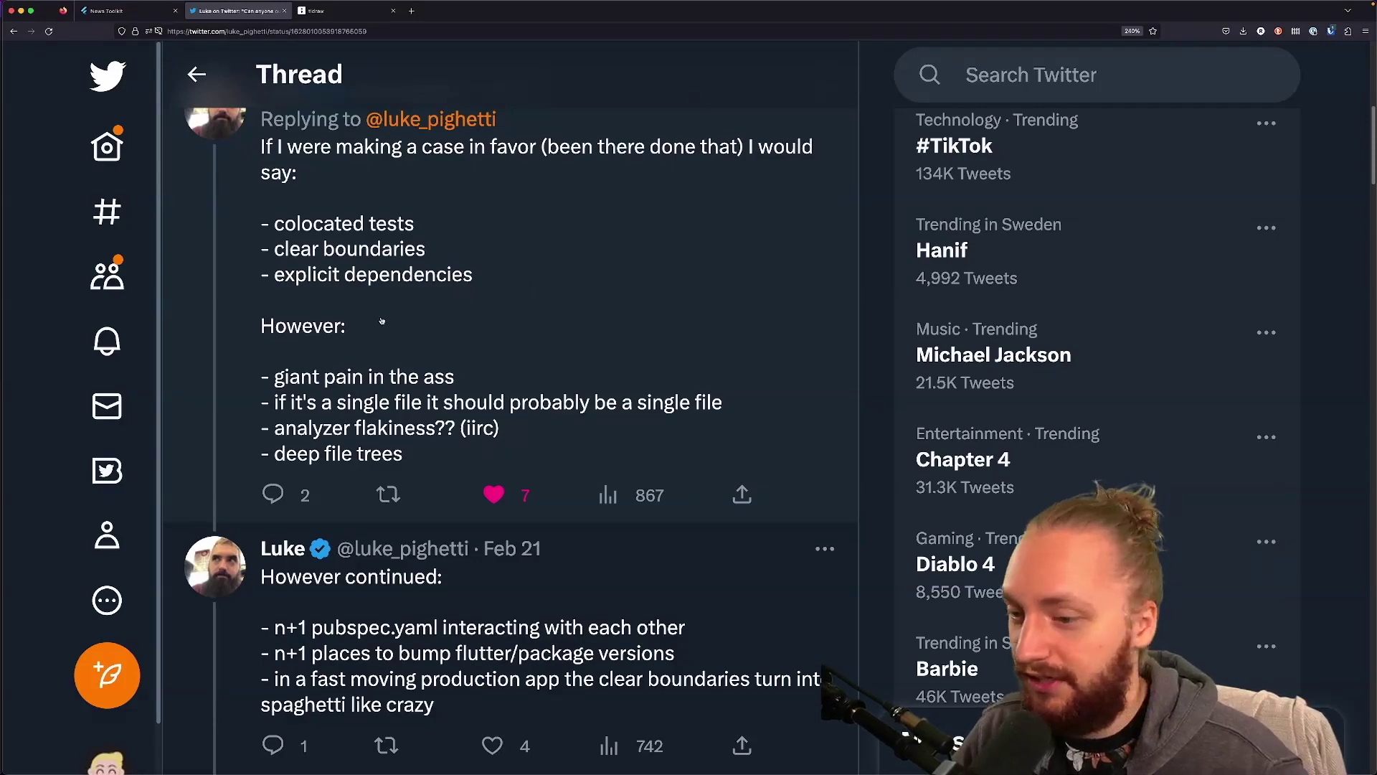
{"action": "scroll", "scroll_direction": "down", "scroll_amount": 3}
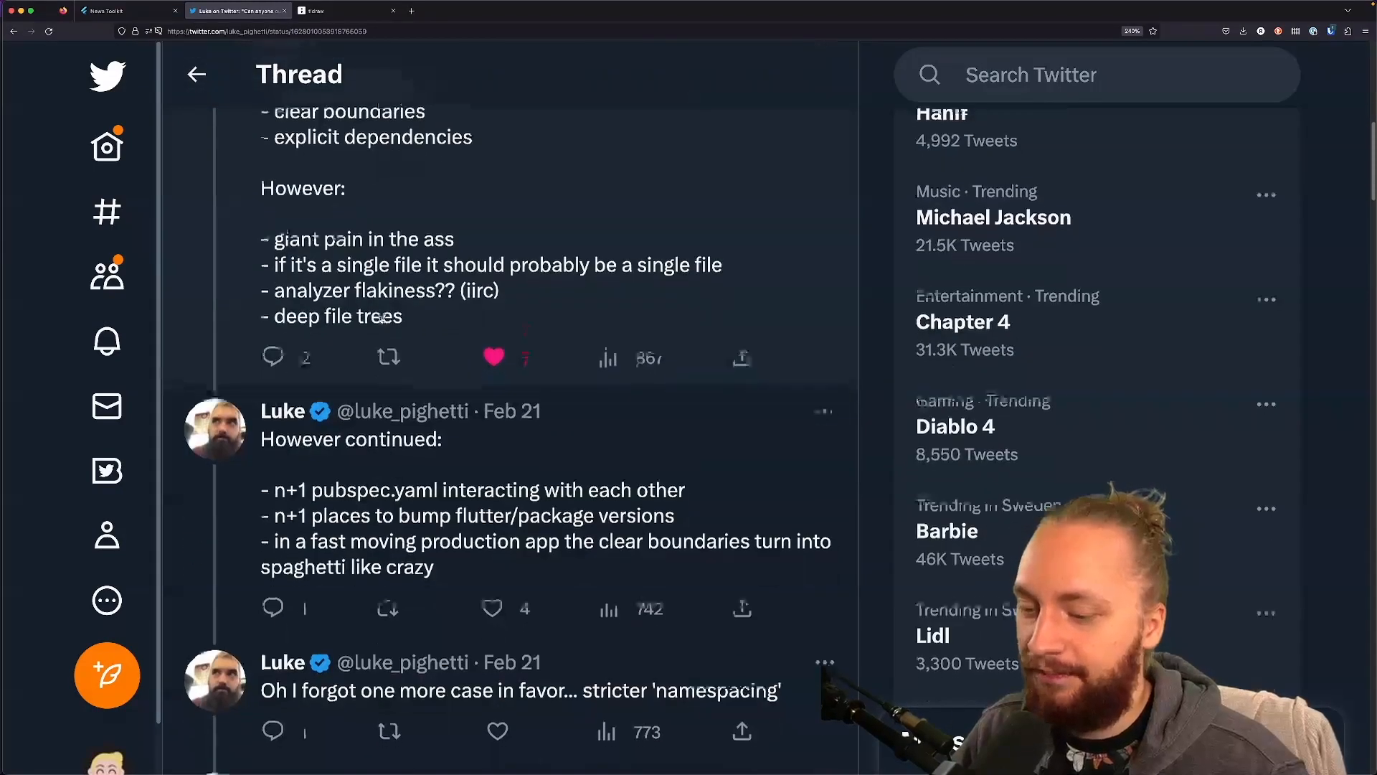
{"action": "scroll", "scroll_direction": "up", "scroll_amount": 3}
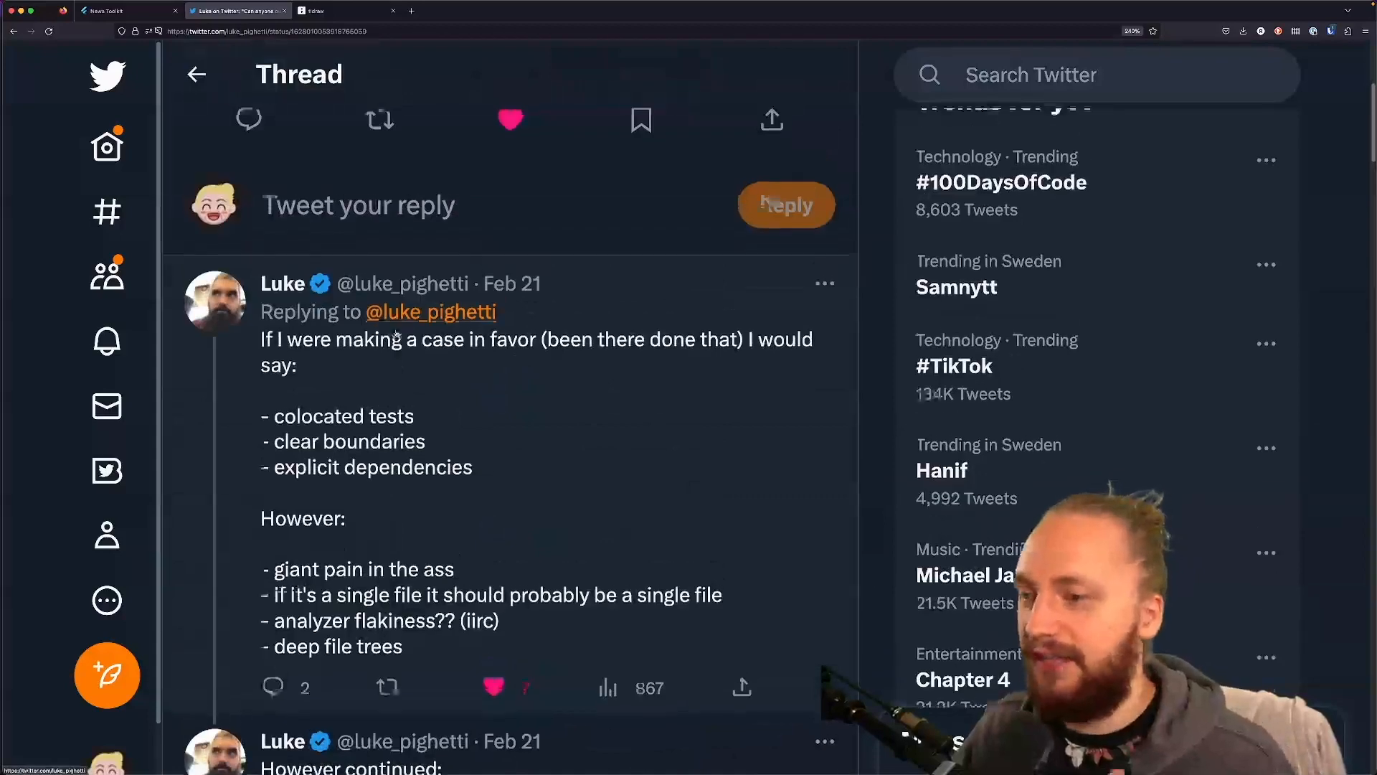
{"action": "scroll", "scroll_direction": "up", "scroll_amount": 3}
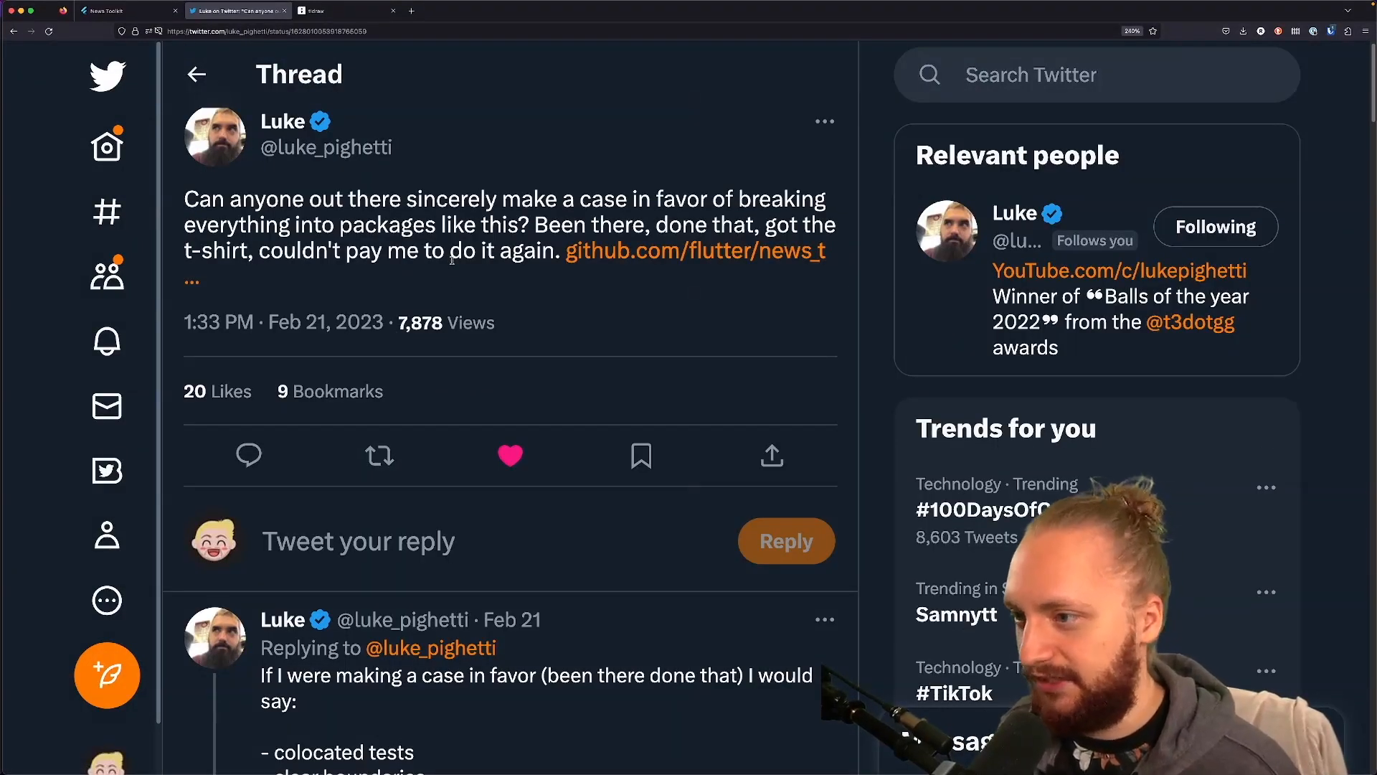
Step: Add the board title 'The problems with packages' near the canvas centre
{"action": "left_click", "coordinate": [346, 10]}
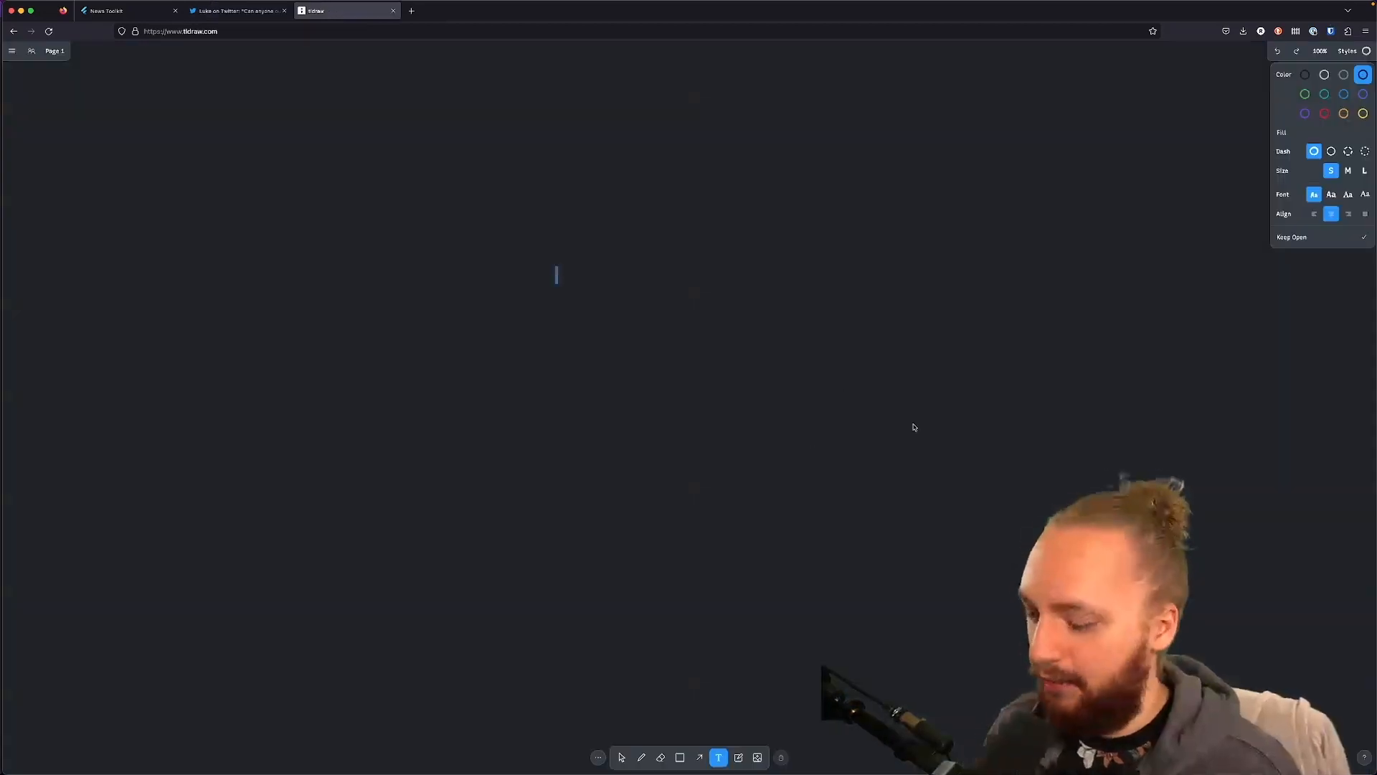
{"action": "type", "text": "The"}
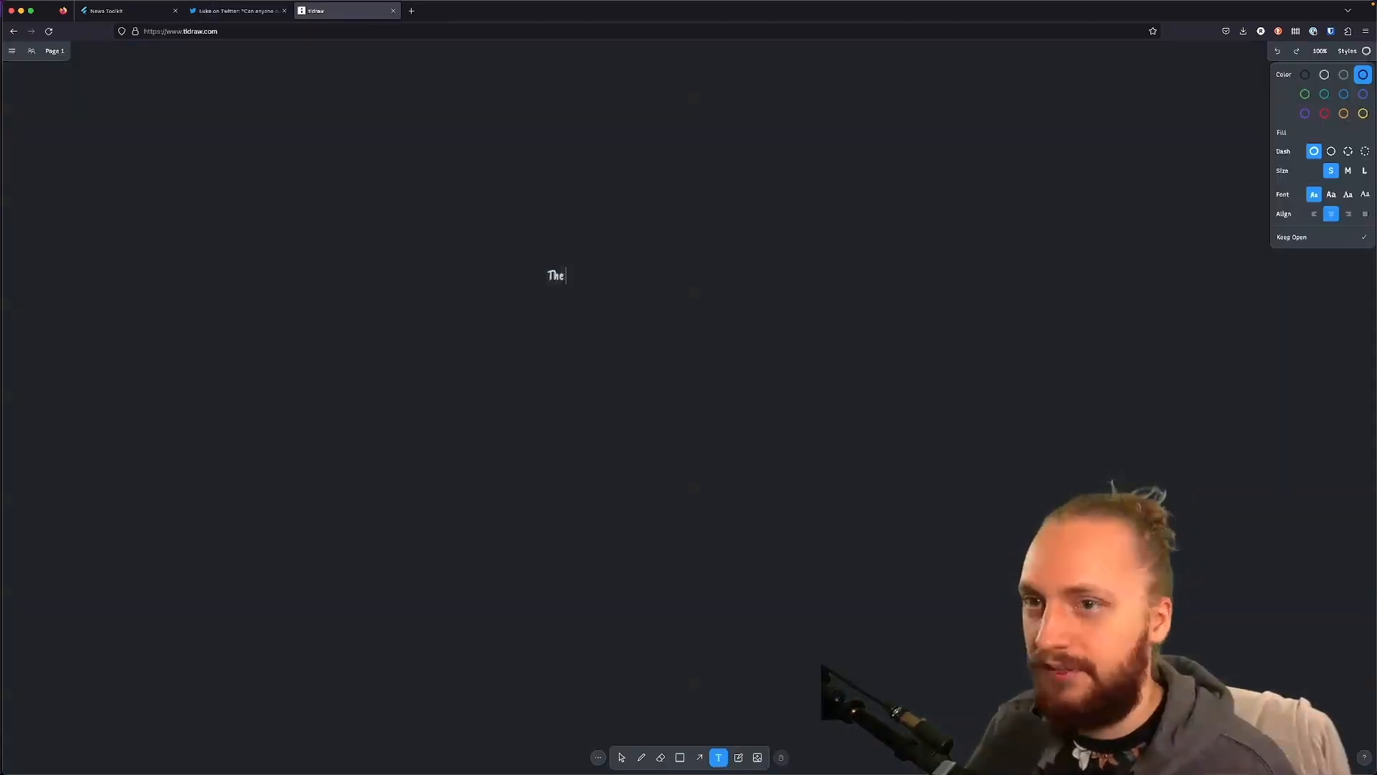
{"action": "type", "text": "problems with pag"}
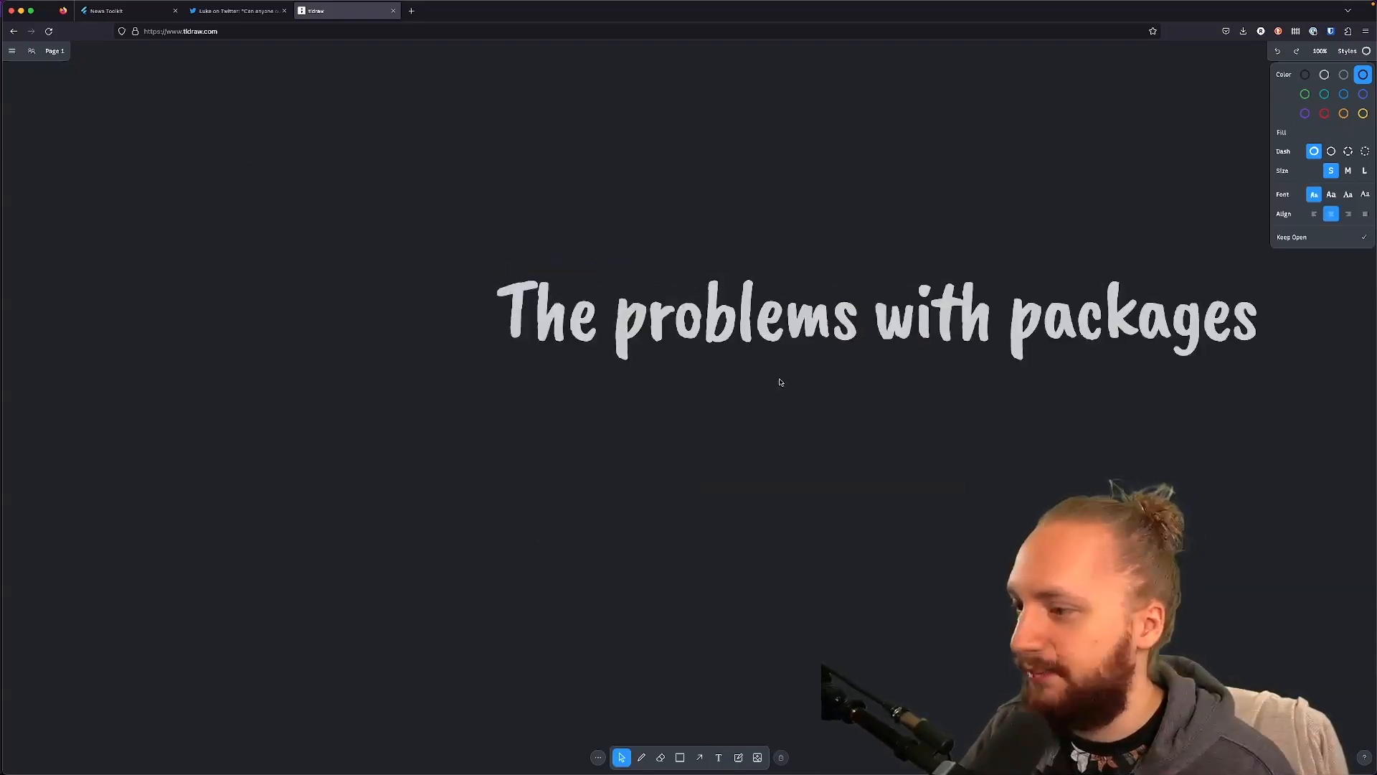
{"action": "left_click", "coordinate": [719, 758]}
{"action": "type", "text": "1"}
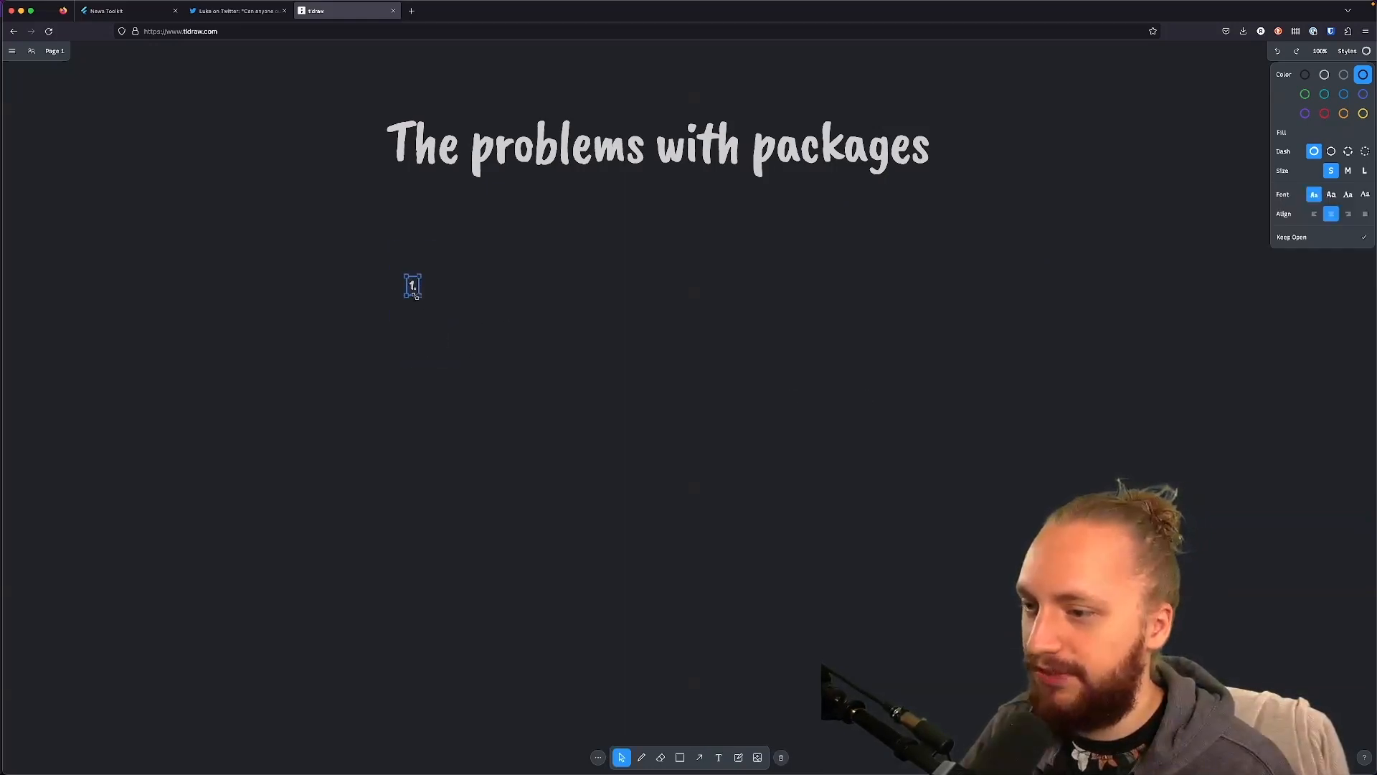
Step: Write the numbered list: 1. The complexity, 2. Slow analyzer, 3. CI
{"action": "type", "text": ". The compl"}
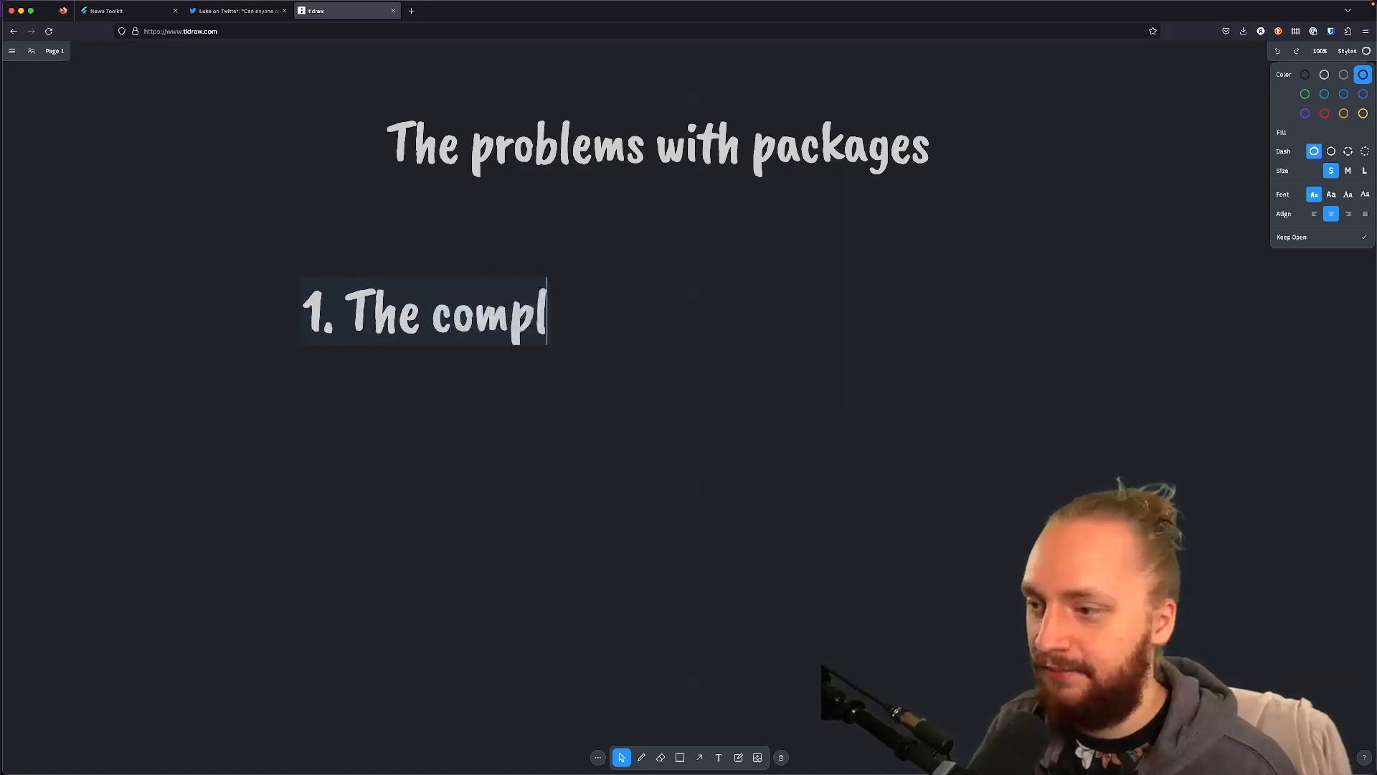
{"action": "type", "text": "exit"}
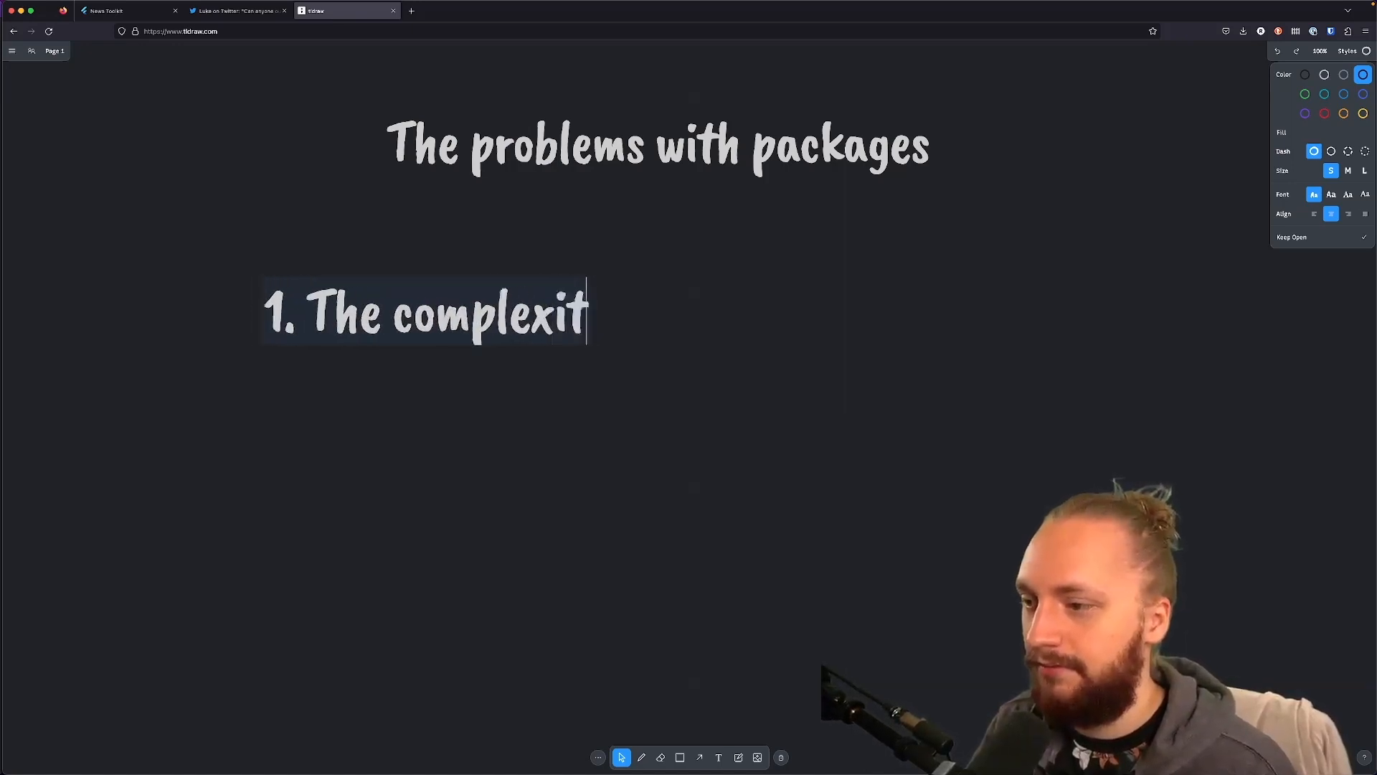
{"action": "type", "text": "y"}
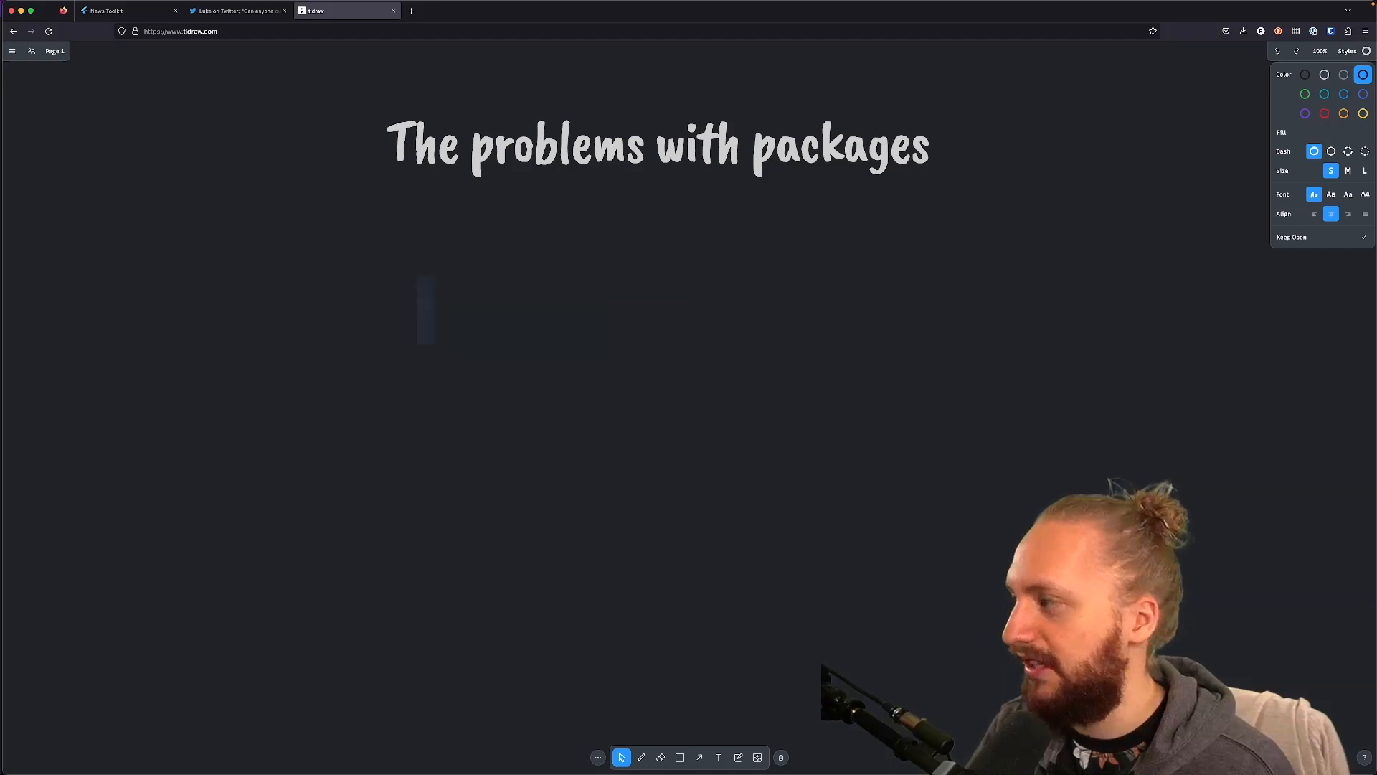
{"action": "type", "text": "1. The complexity"}
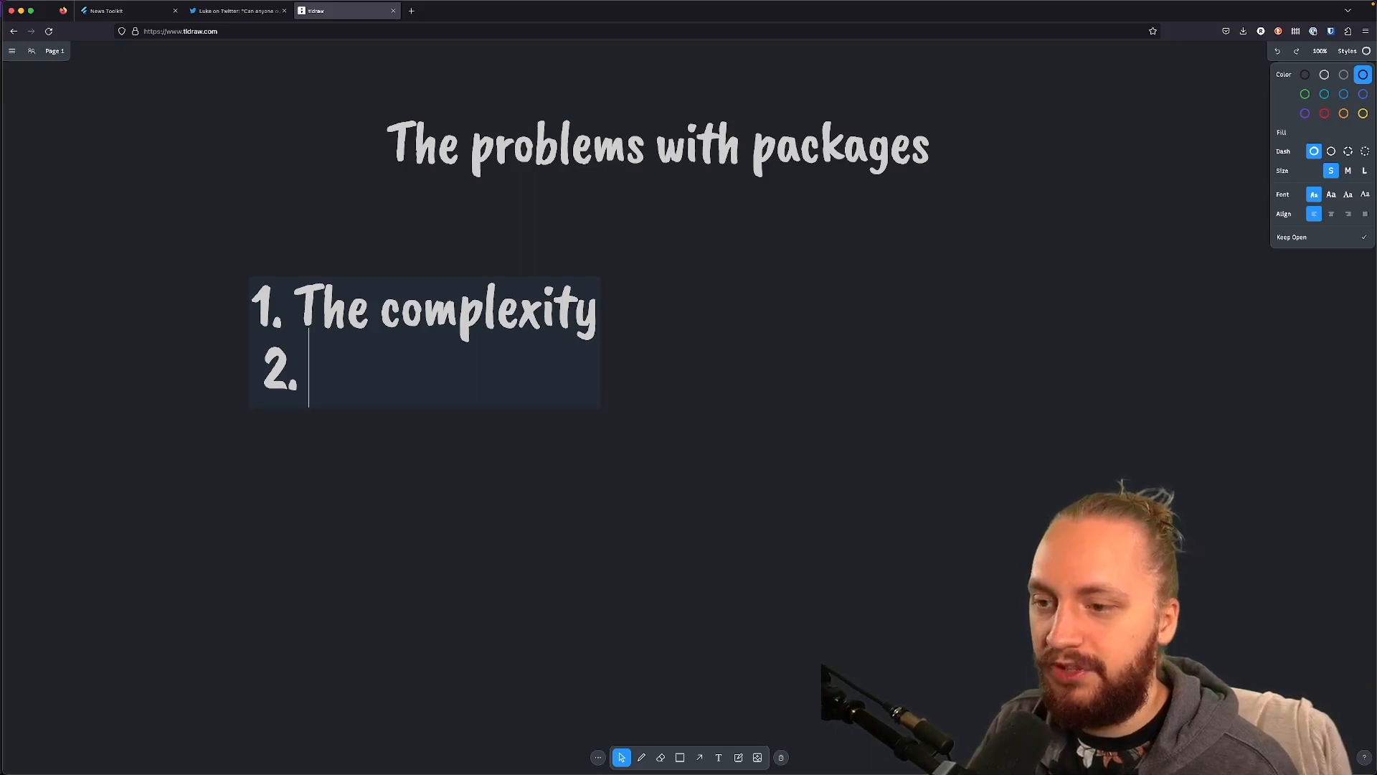
{"action": "type", "text": "Slow analyzer"}
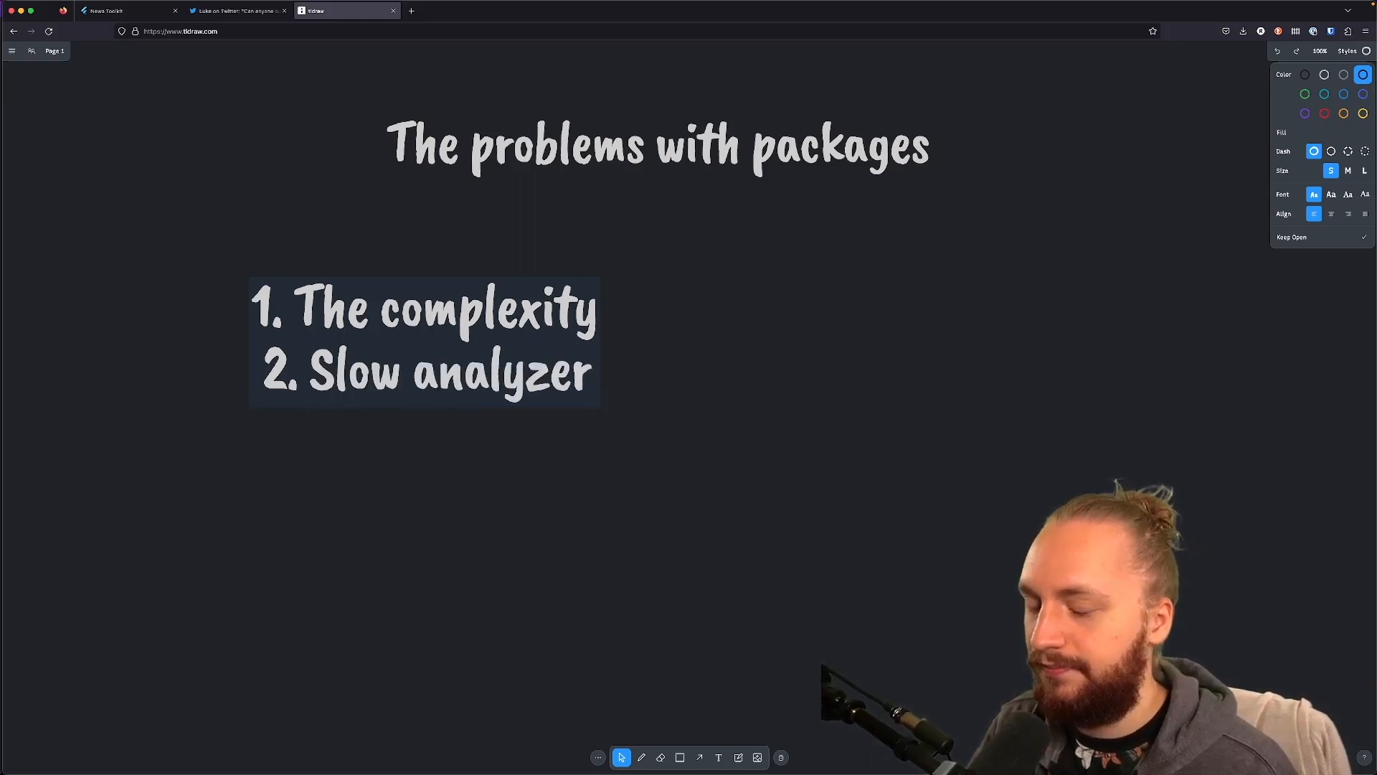
{"action": "type", "text": "3."}
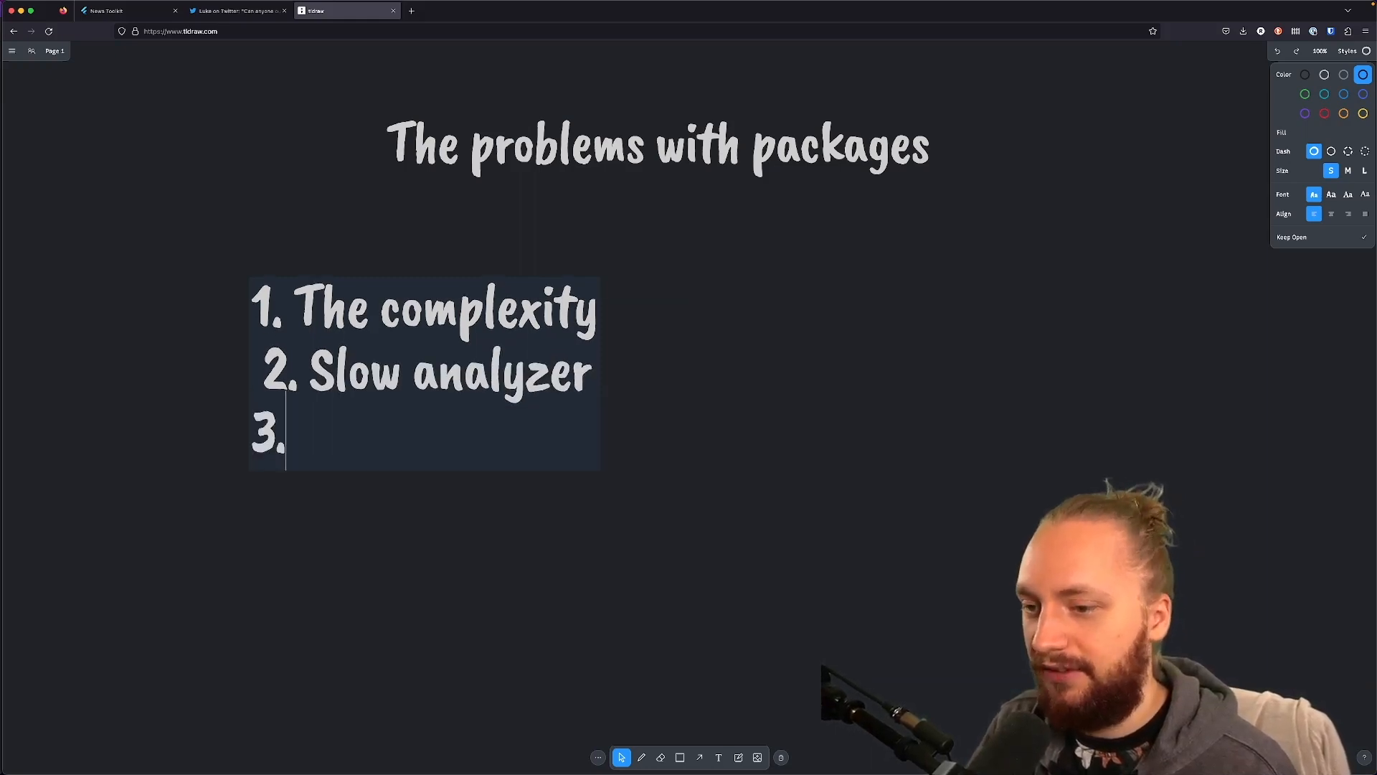
{"action": "type", "text": "CI"}
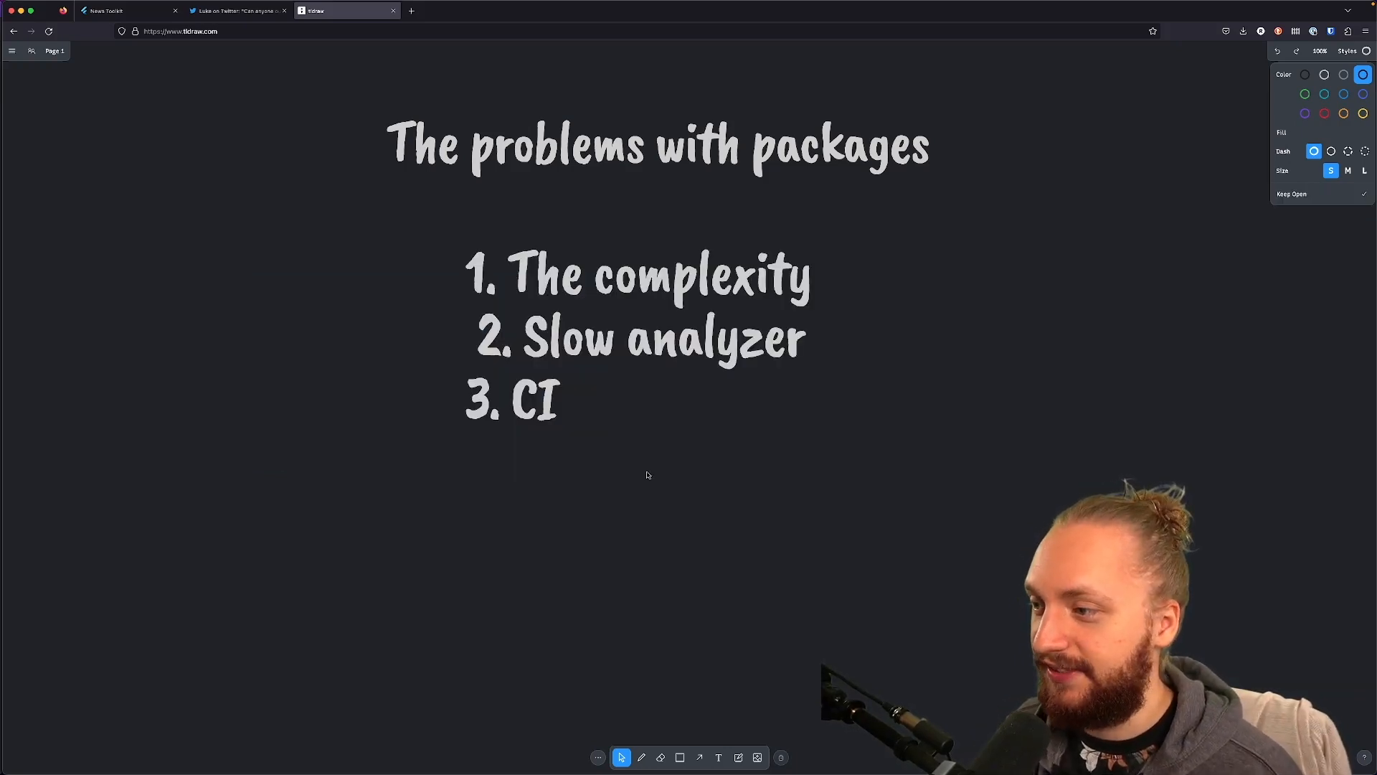
{"action": "left_click", "coordinate": [605, 282]}
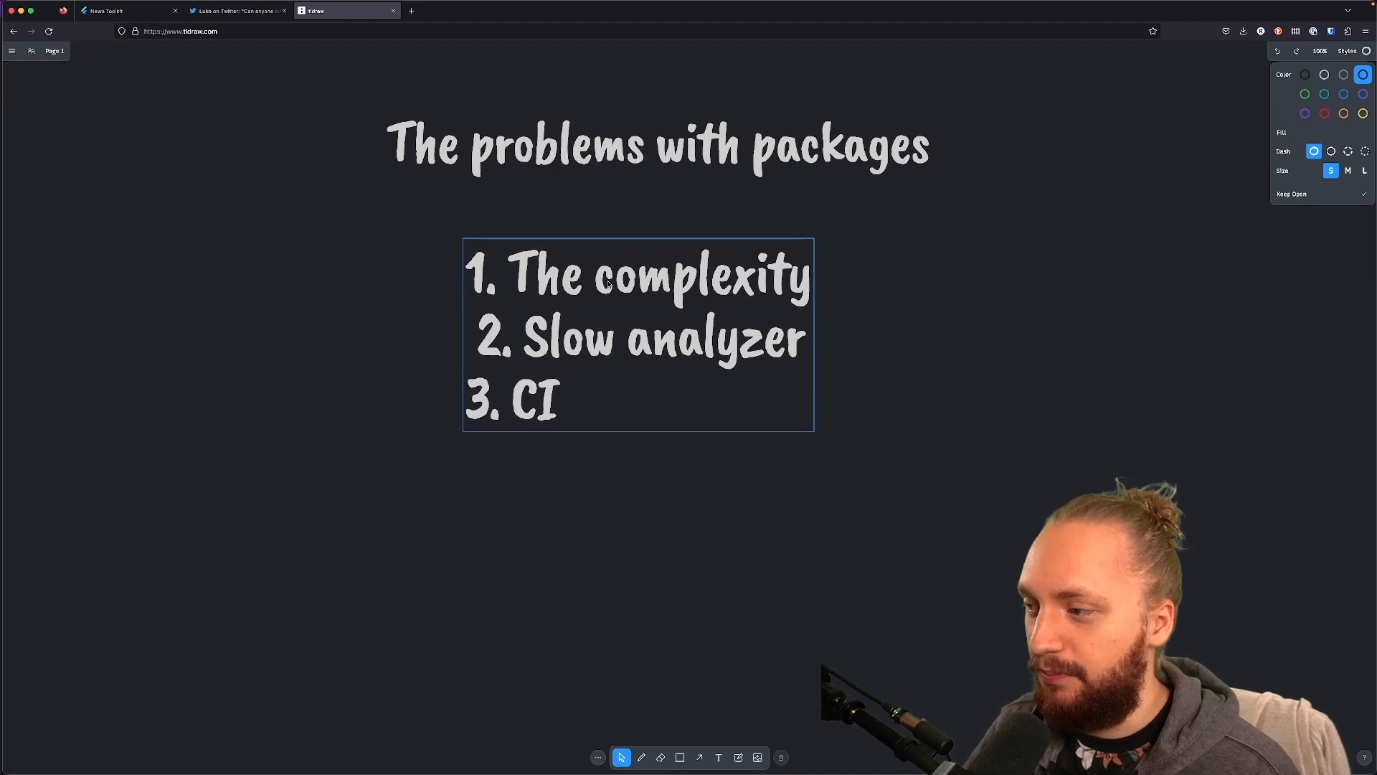
{"action": "left_click", "coordinate": [820, 272]}
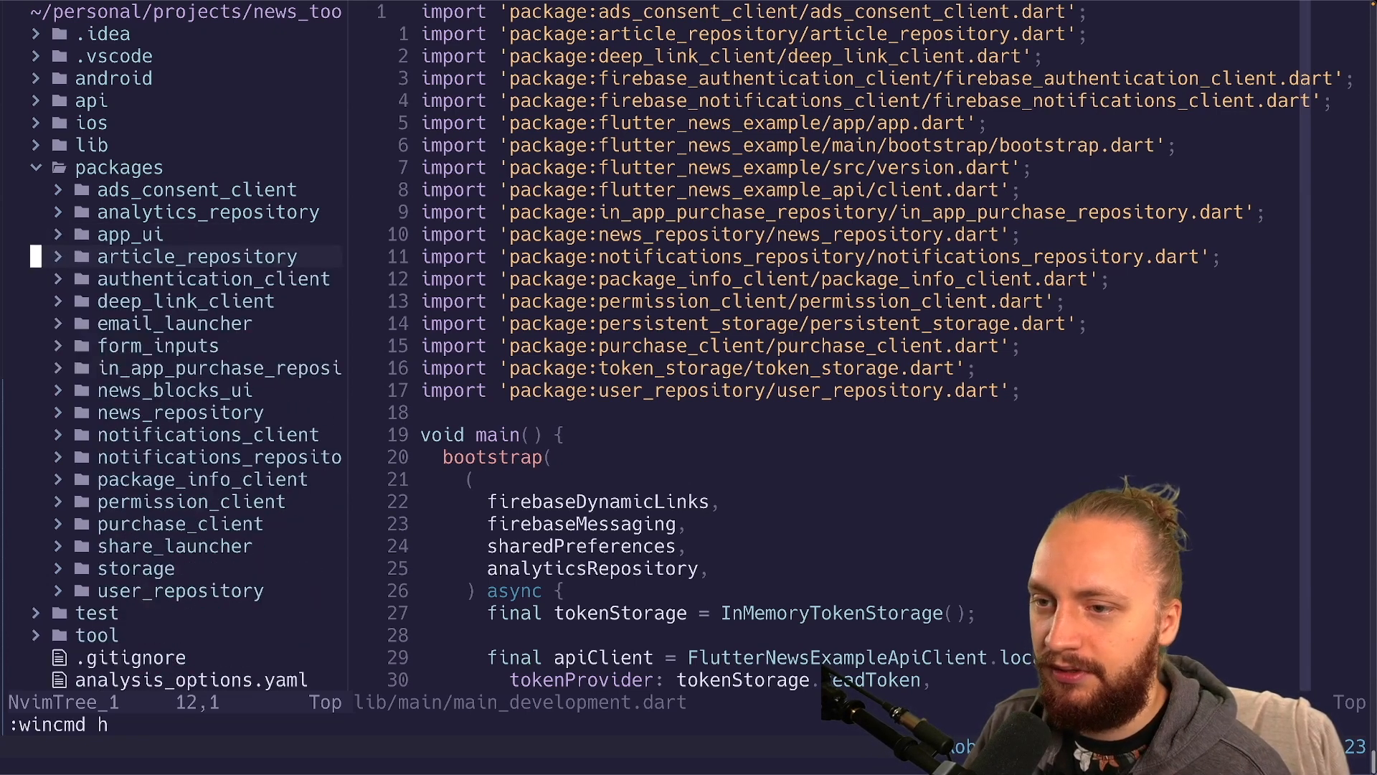
Step: Expand article_repository/lib/src and view the ArticleStorage class in article_storage.dart
{"action": "key", "text": "j"}
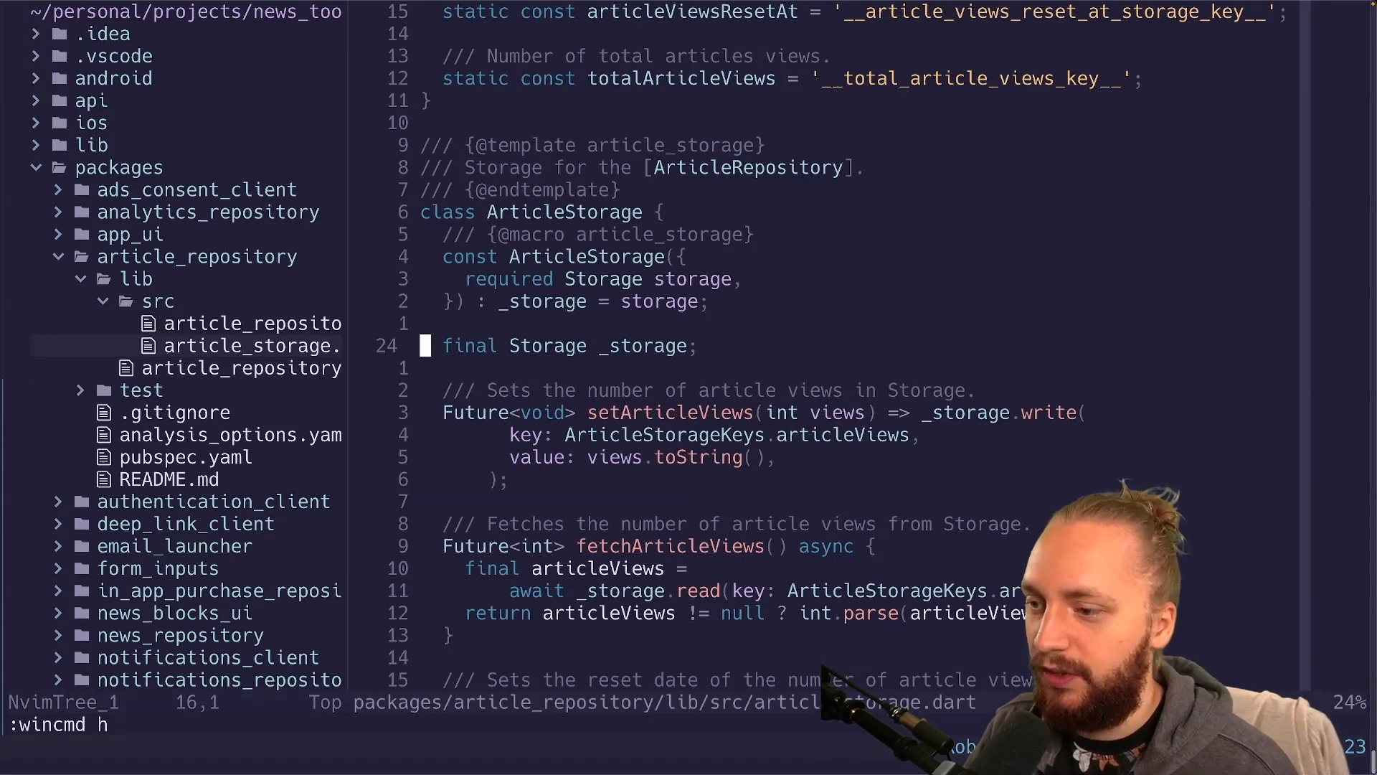
{"action": "scroll", "scroll_direction": "up", "scroll_amount": 3}
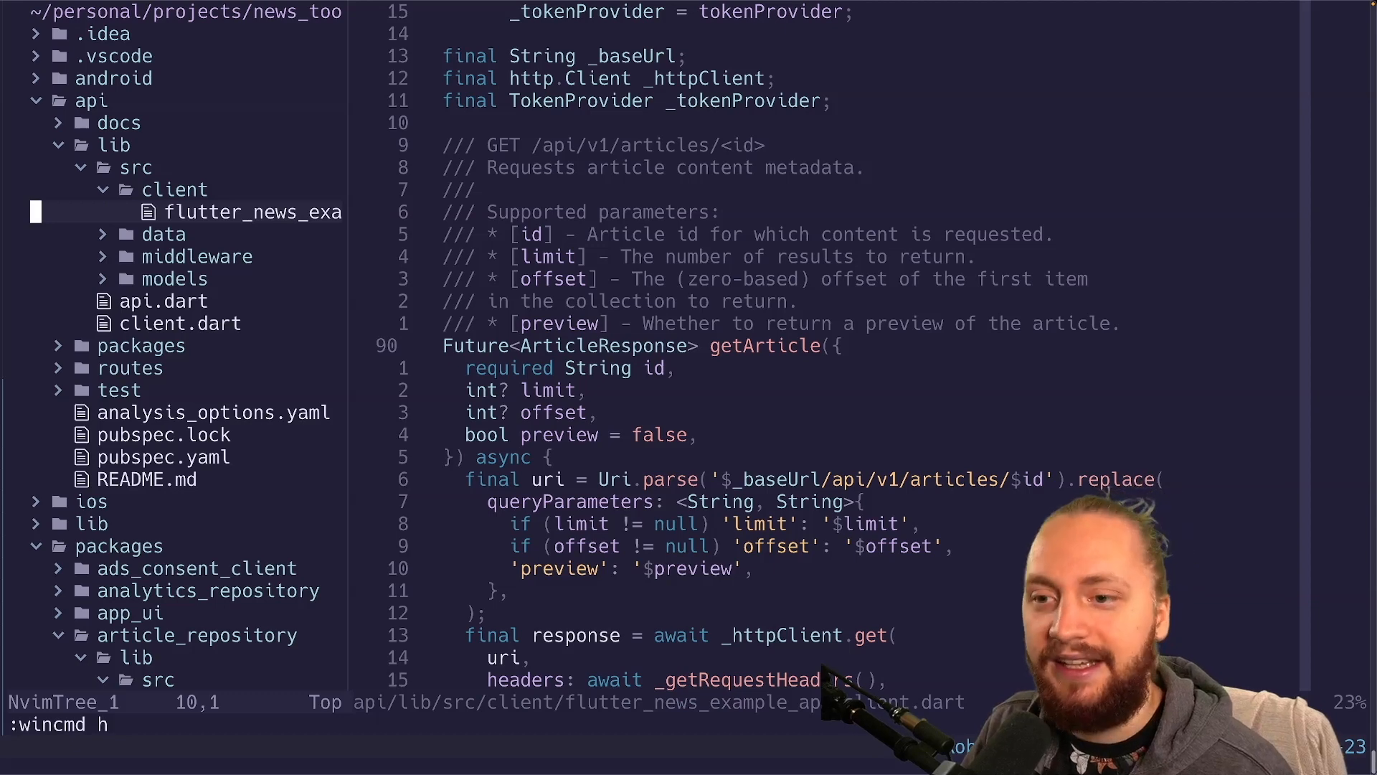
Step: Navigate to packages/storage/storage/lib and view the abstract Storage interface in storage.dart
{"action": "key", "text": "Up"}
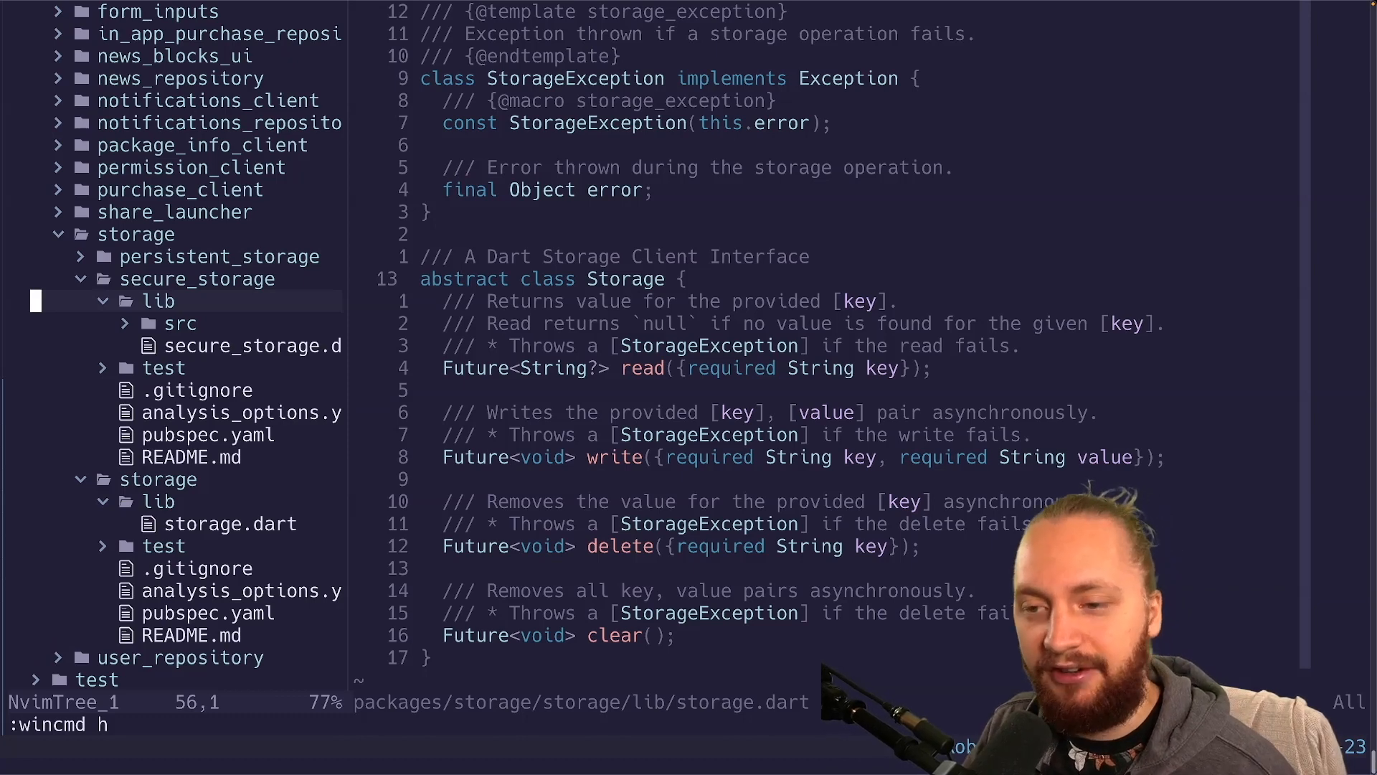
{"action": "scroll", "scroll_direction": "up", "scroll_amount": 3}
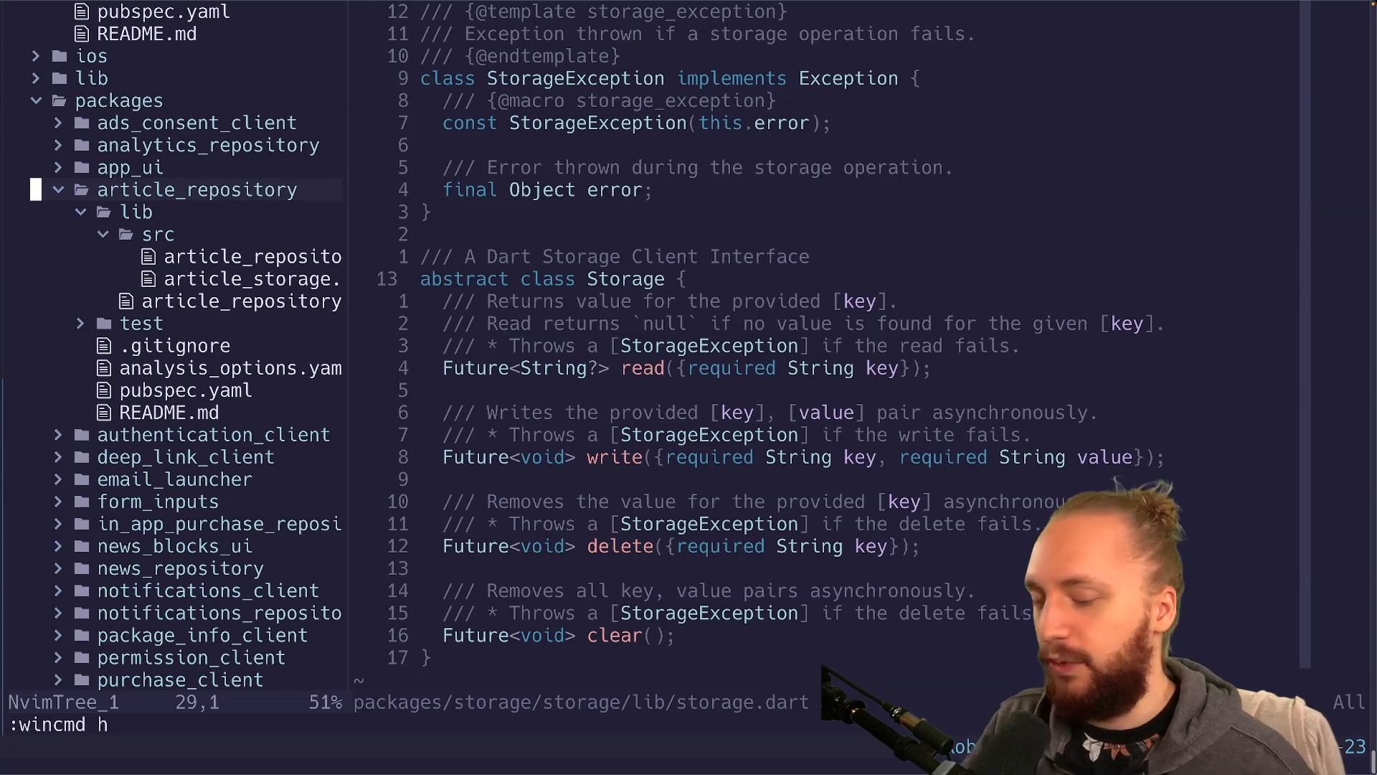
{"action": "key", "text": "j"}
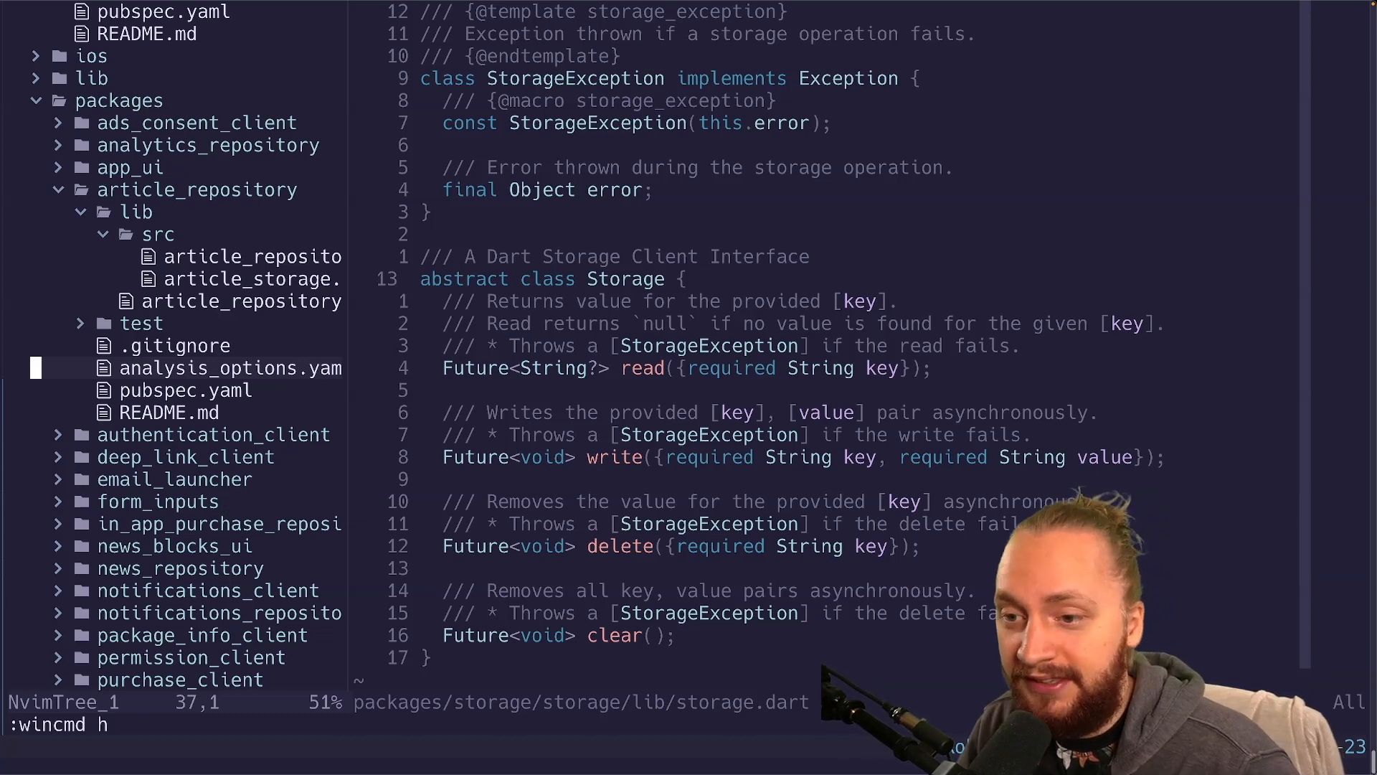
{"action": "key", "text": "k"}
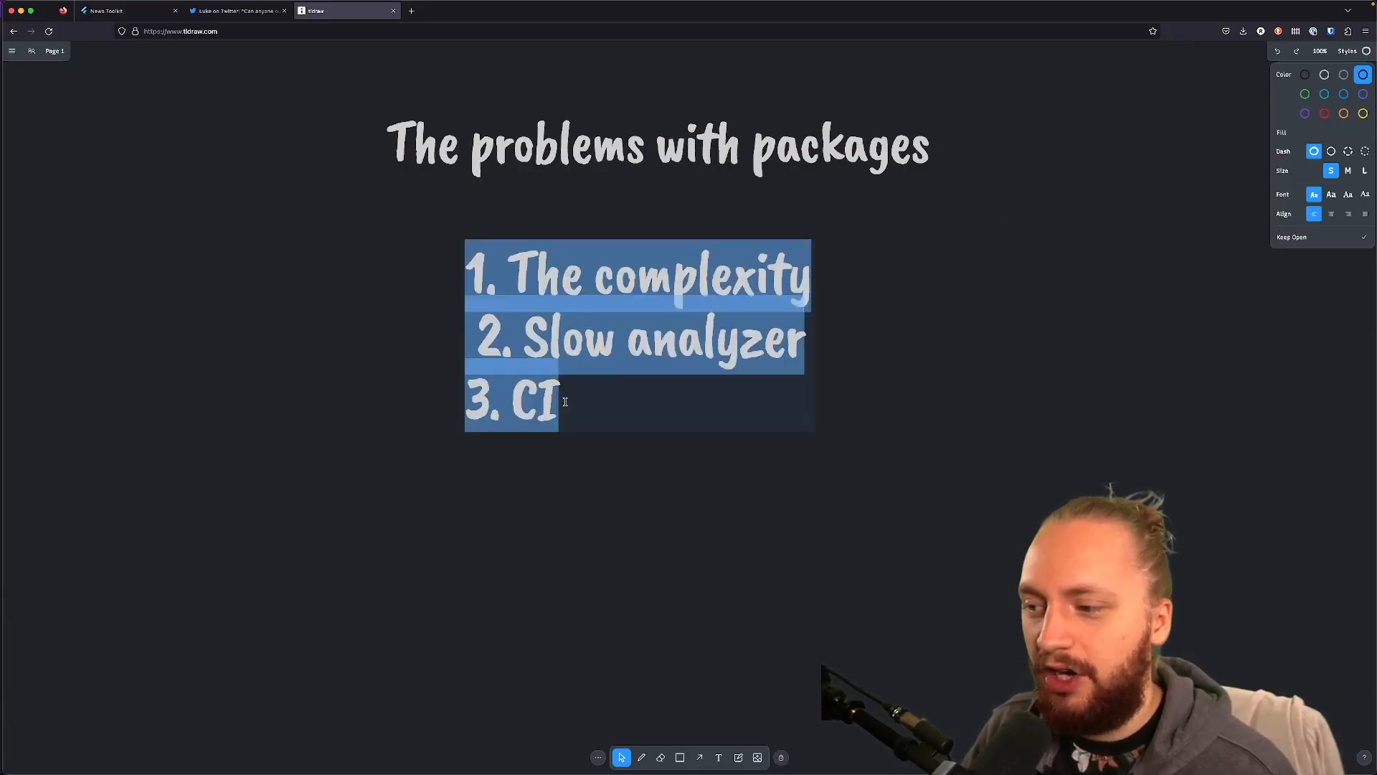
{"action": "double_click", "coordinate": [538, 400]}
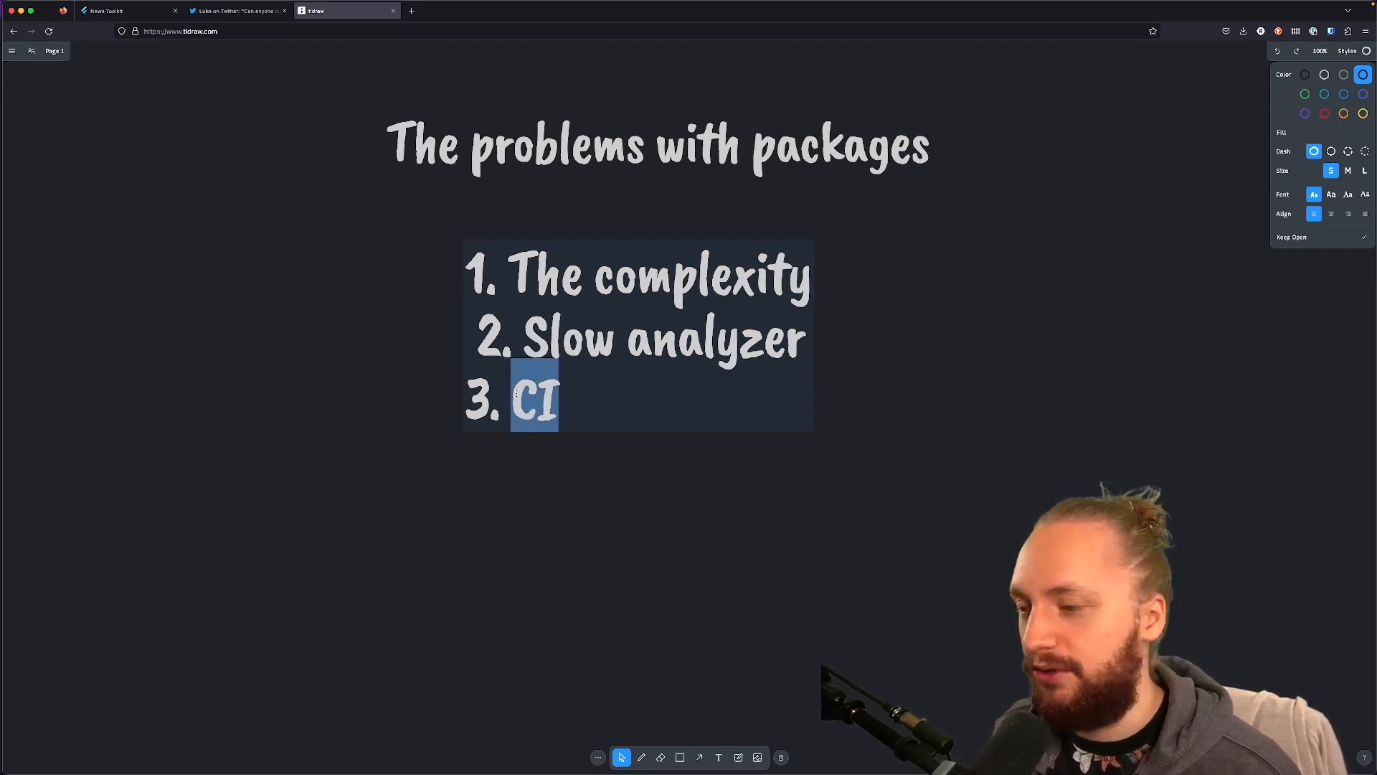
{"action": "left_click", "coordinate": [567, 400]}
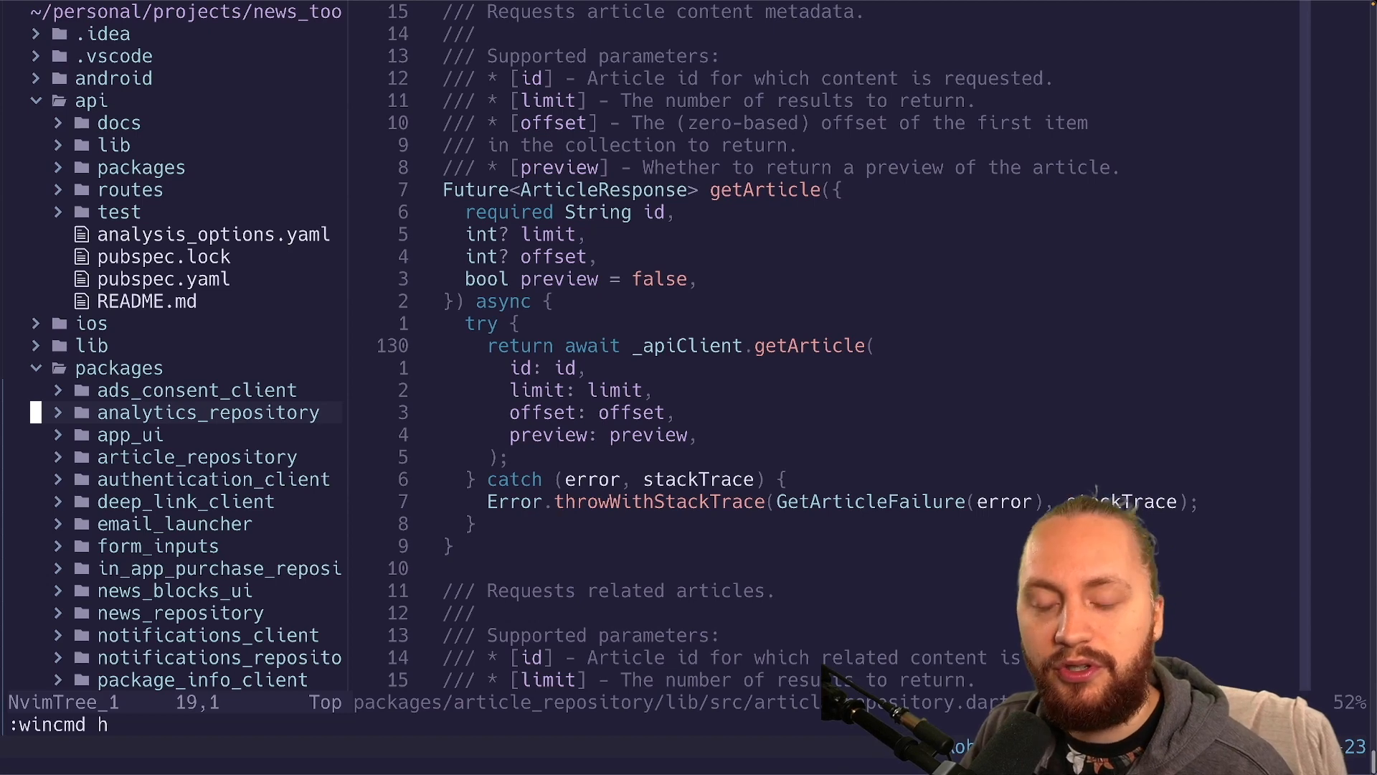
Step: Collapse the api folder and mark the app_ui package line in the tree
{"action": "key", "text": "V"}
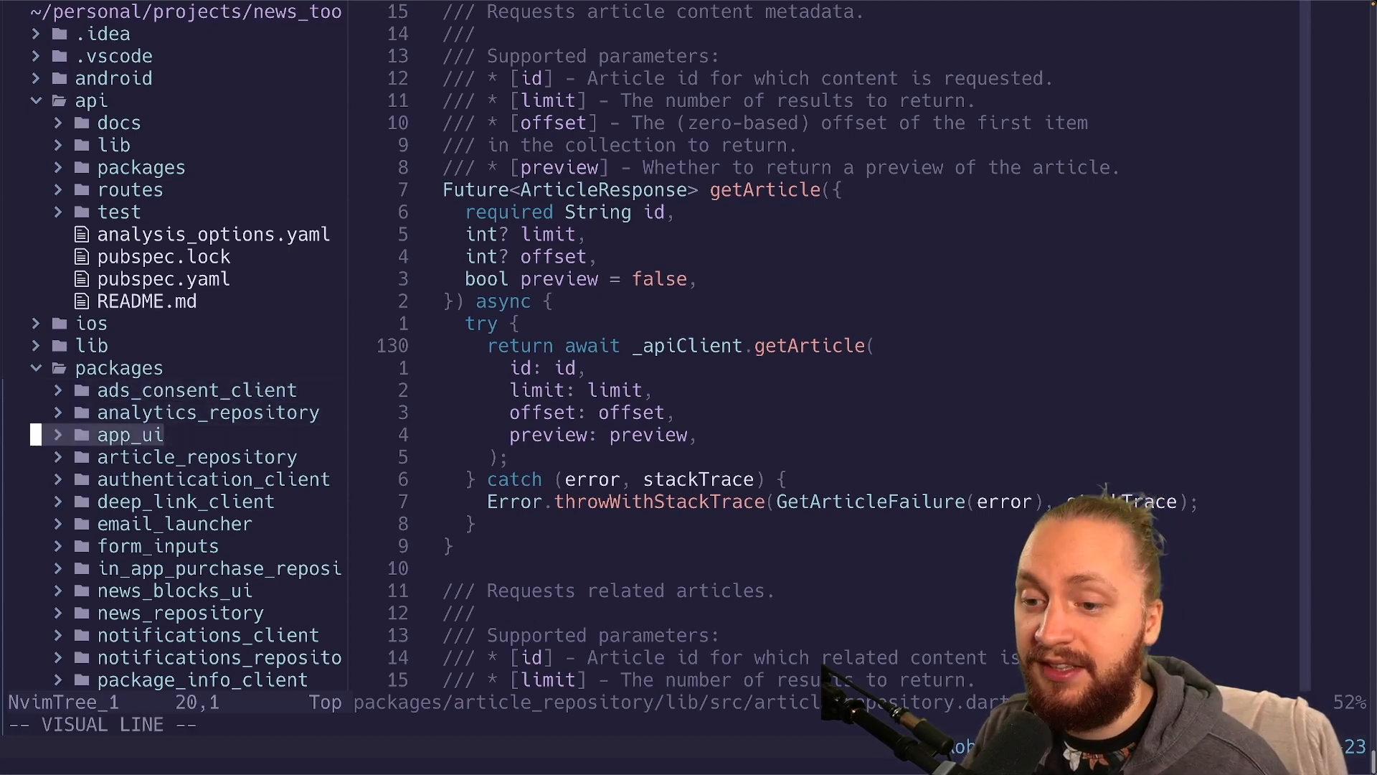
{"action": "key", "text": "k"}
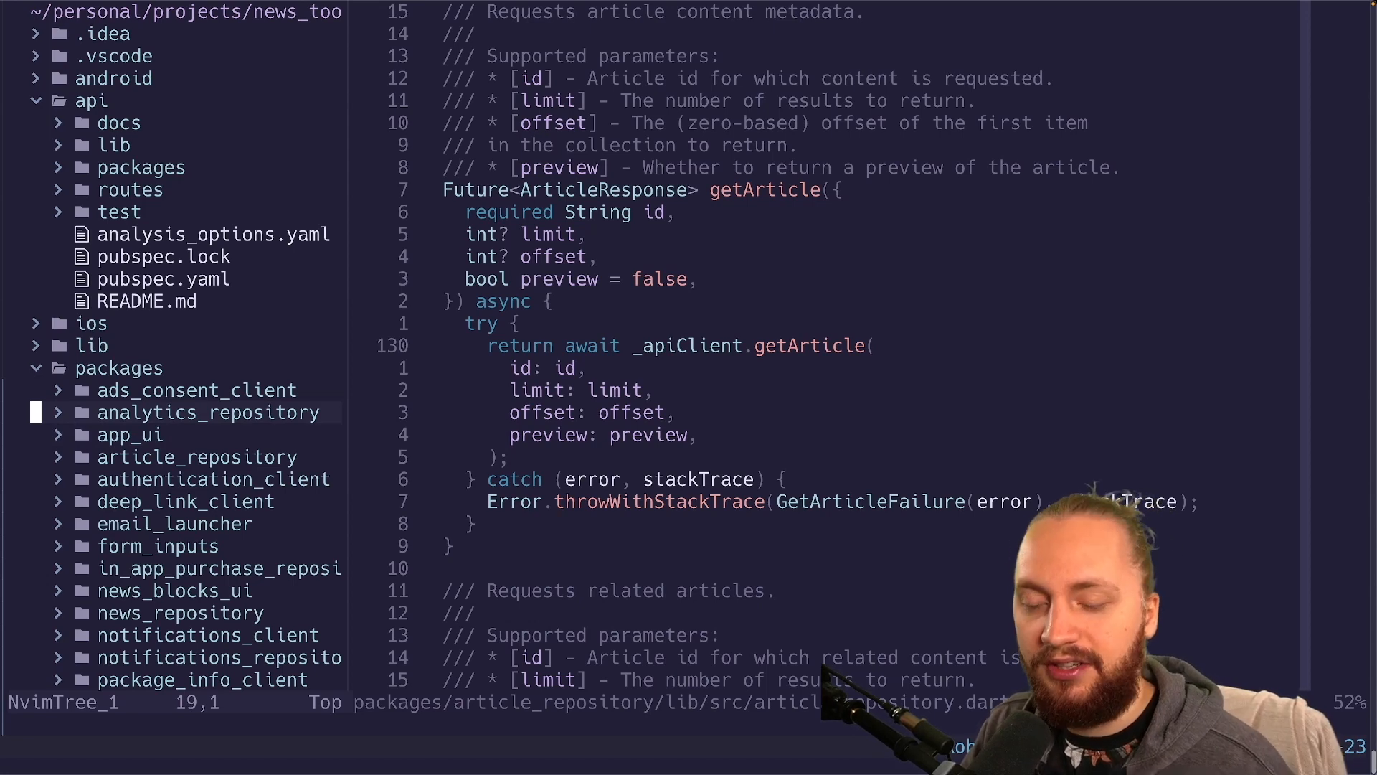
{"action": "key", "text": "V"}
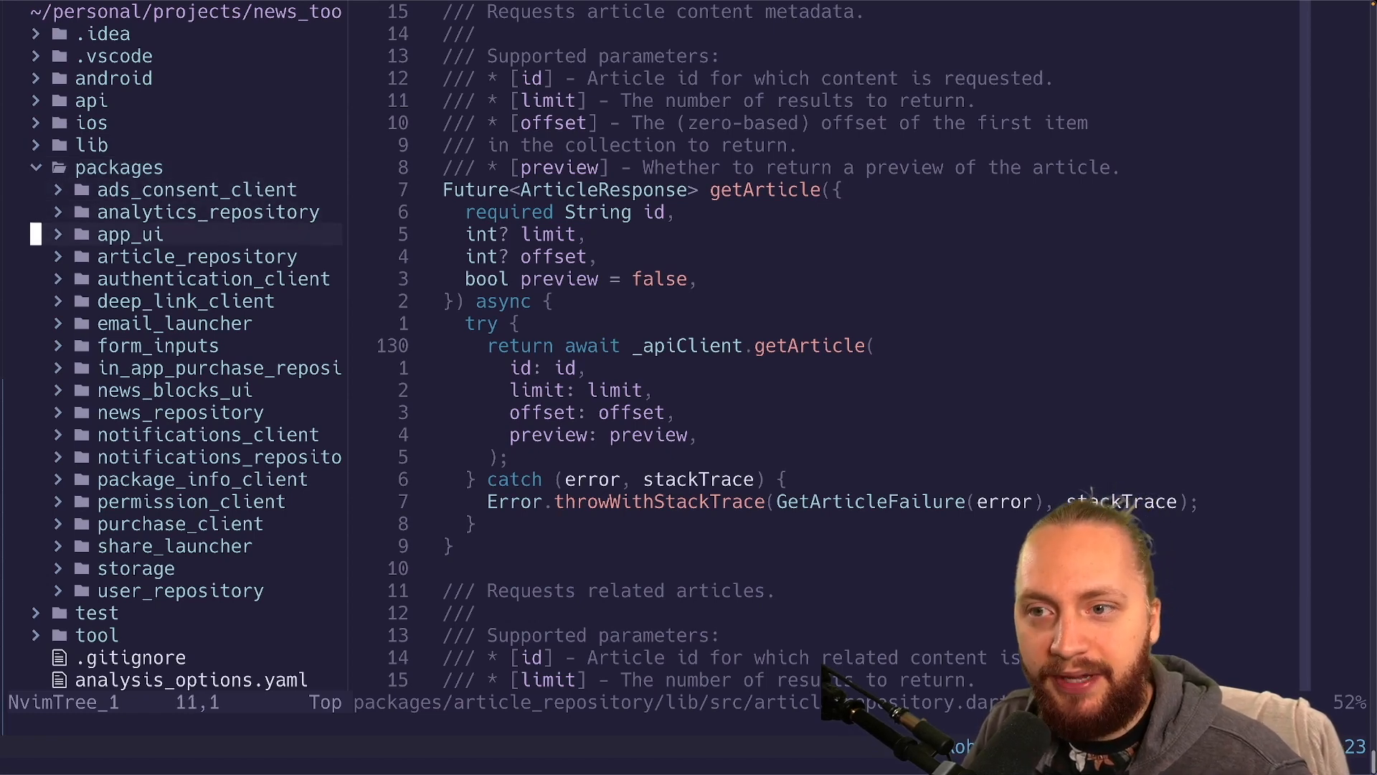
{"action": "key", "text": "V"}
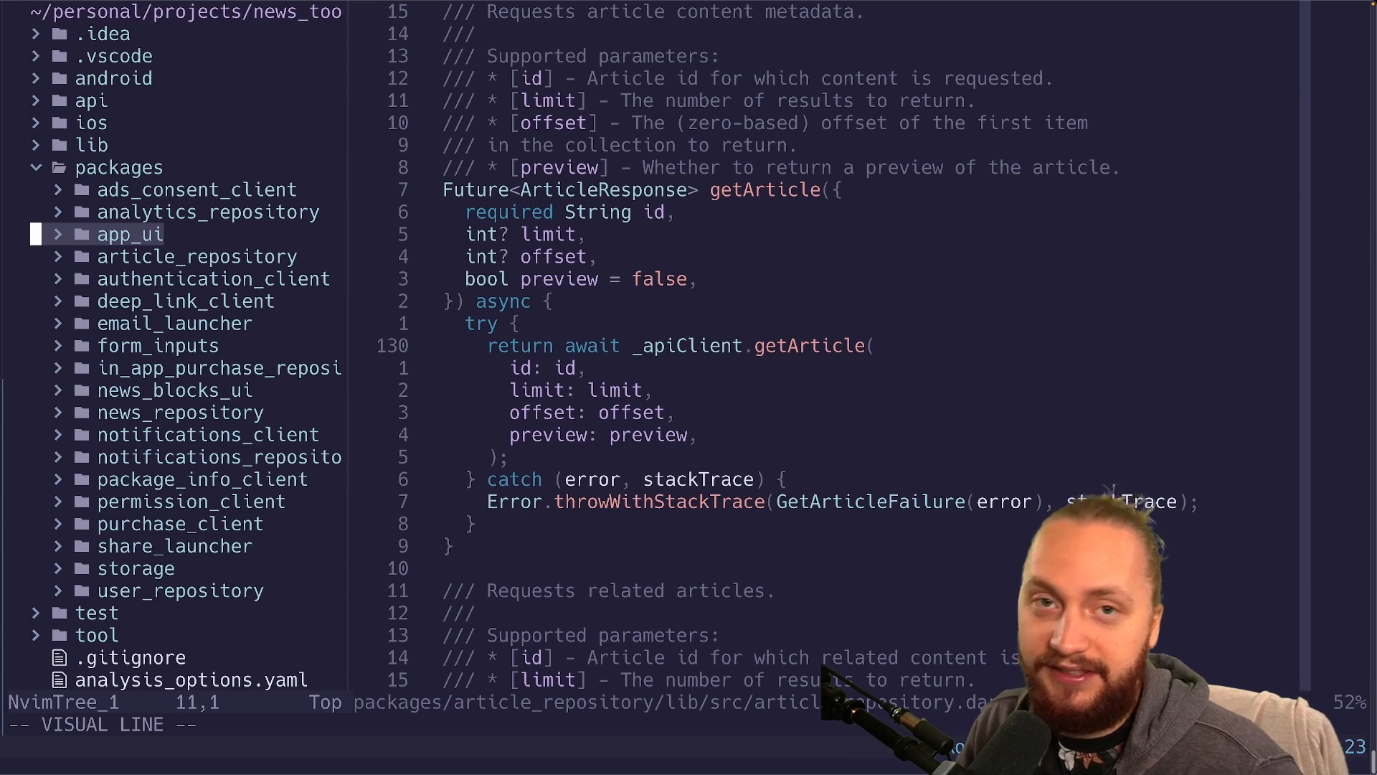
Step: Step through the lib, ads_consent_client and analytics_repository entries
{"action": "key", "text": "j"}
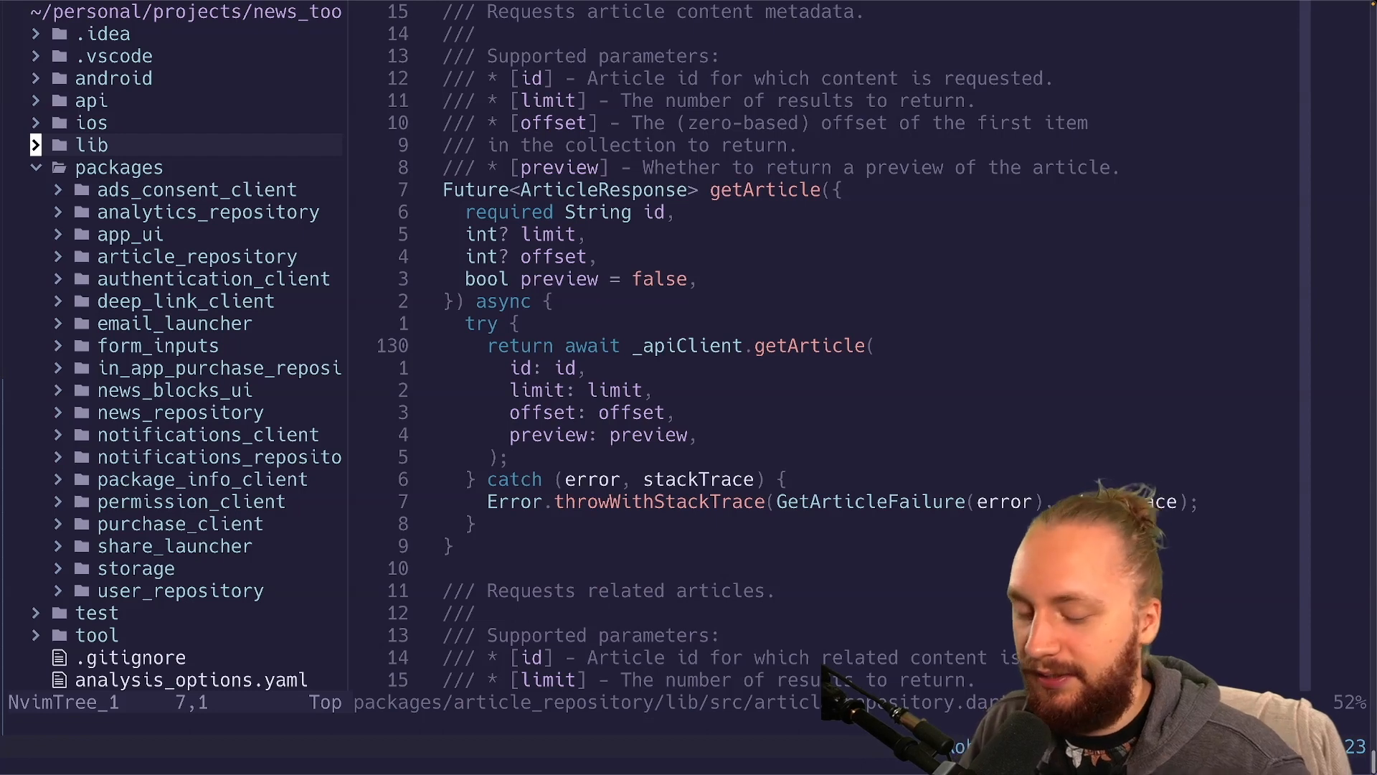
{"action": "key", "text": "j"}
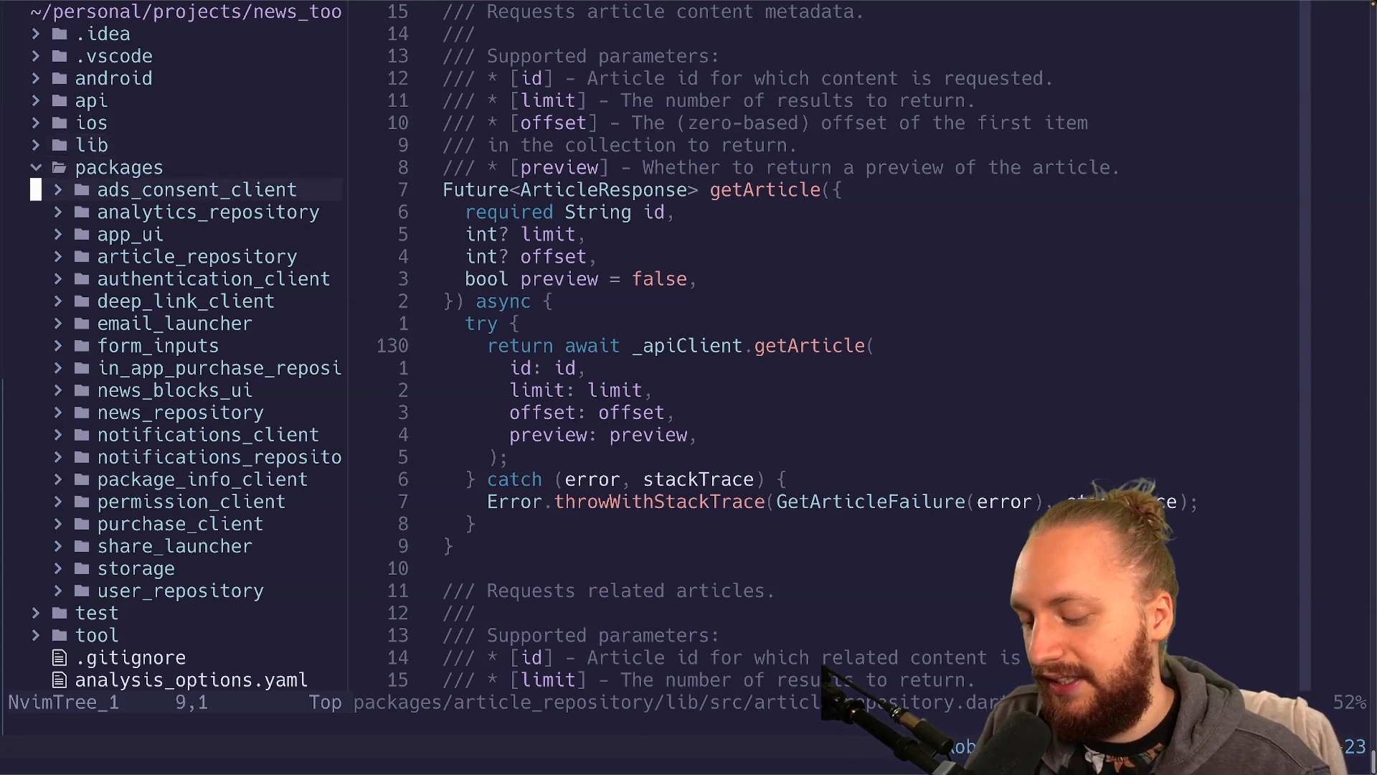
{"action": "key", "text": "j"}
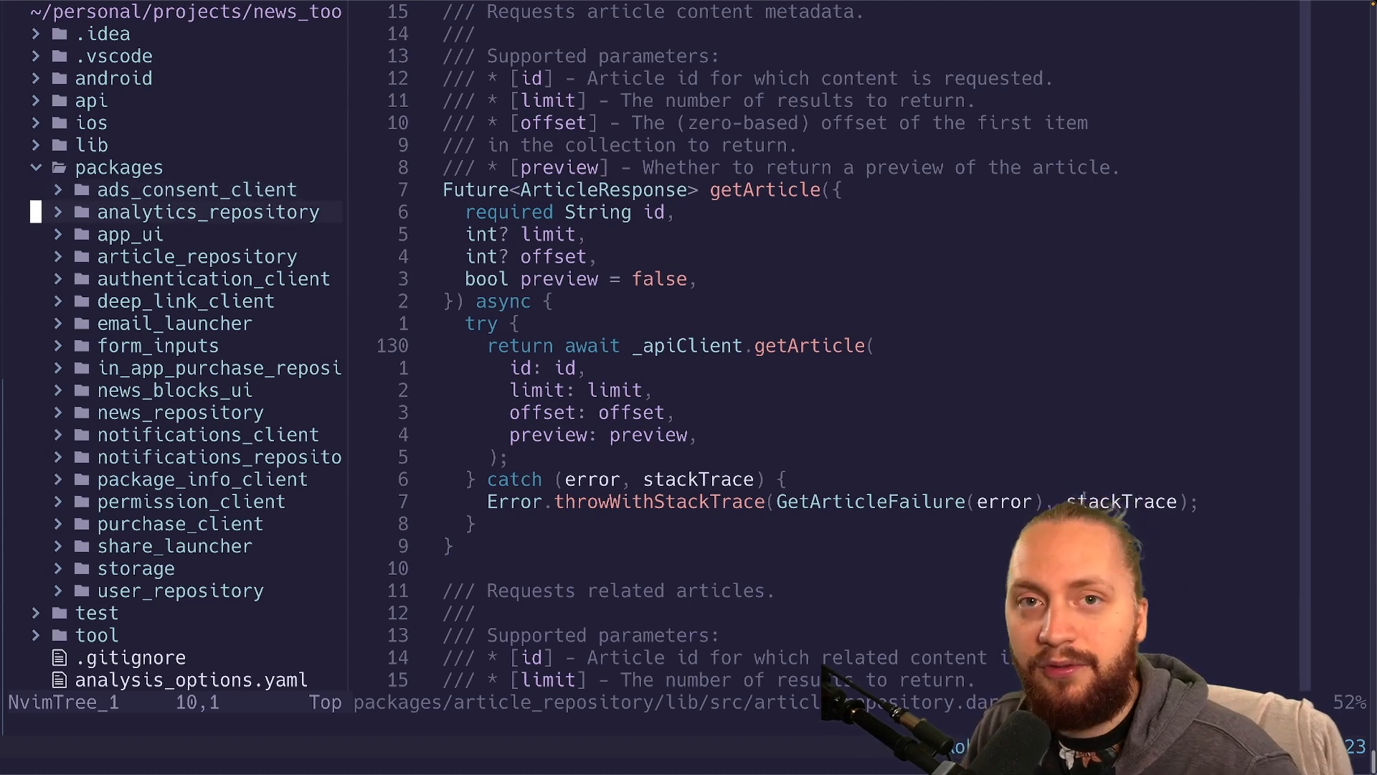